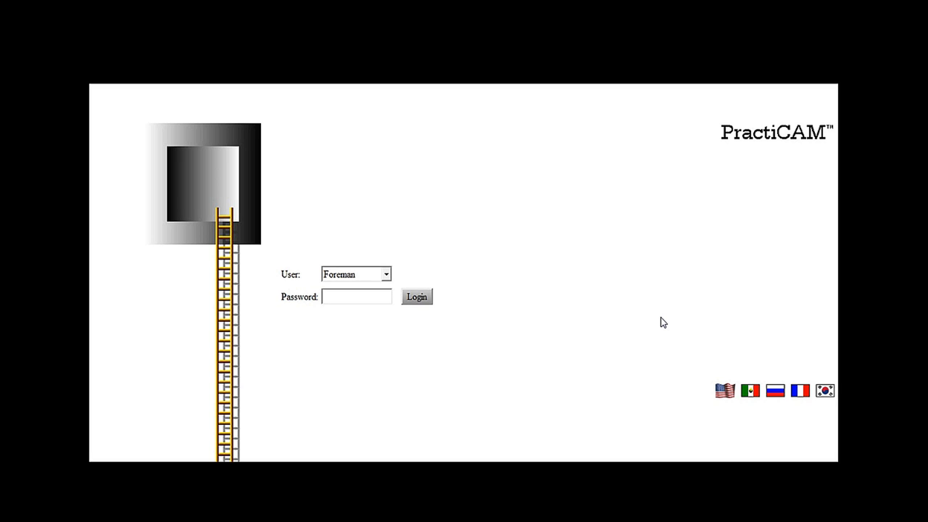
- Log in as the Foreman user
click(416, 296)
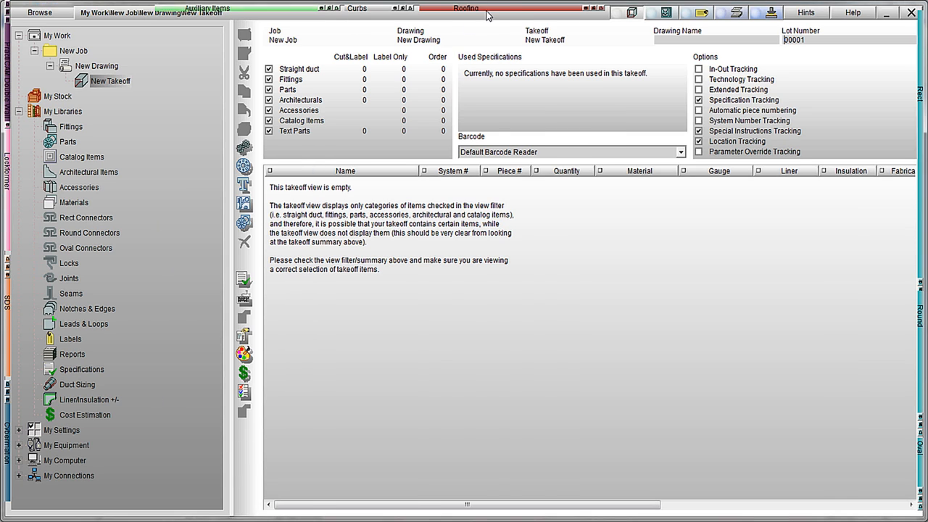
- Show the Fittings catalog grid from My Libraries
click(466, 9)
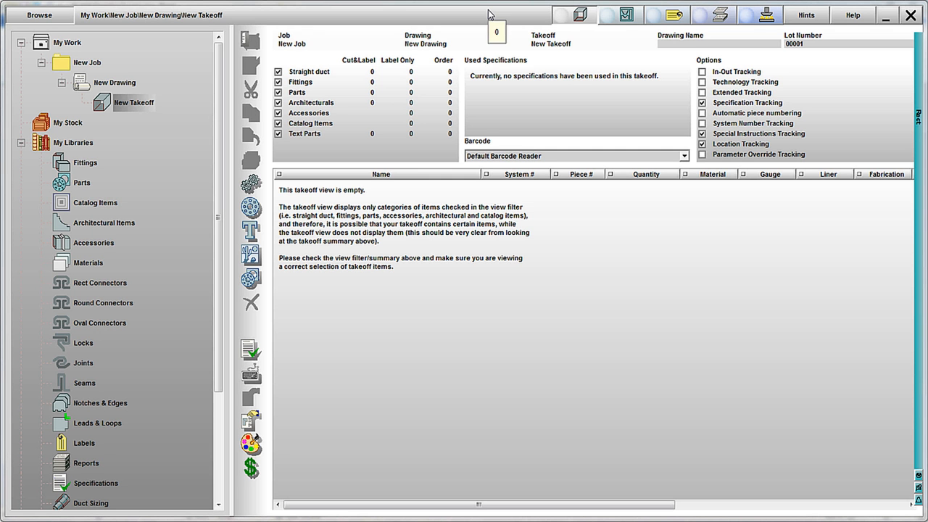
mouse_move(858, 241)
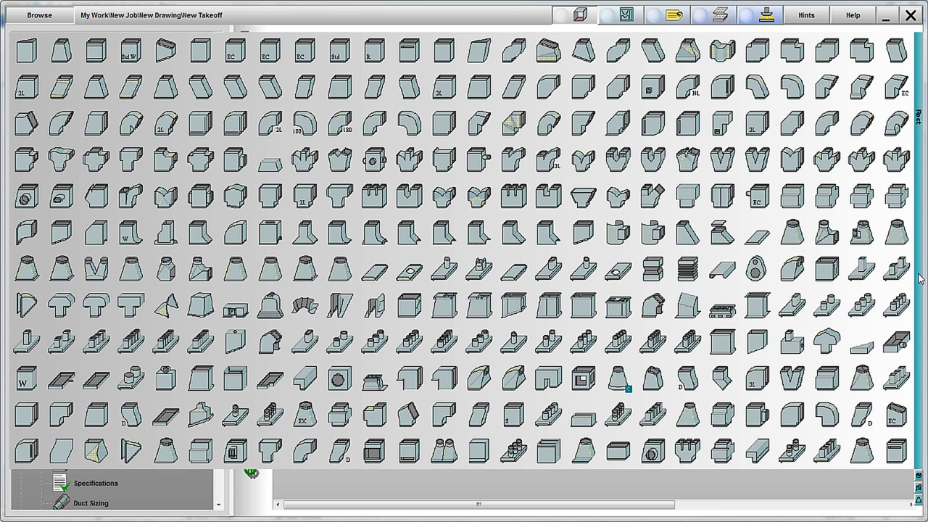
mouse_move(896, 270)
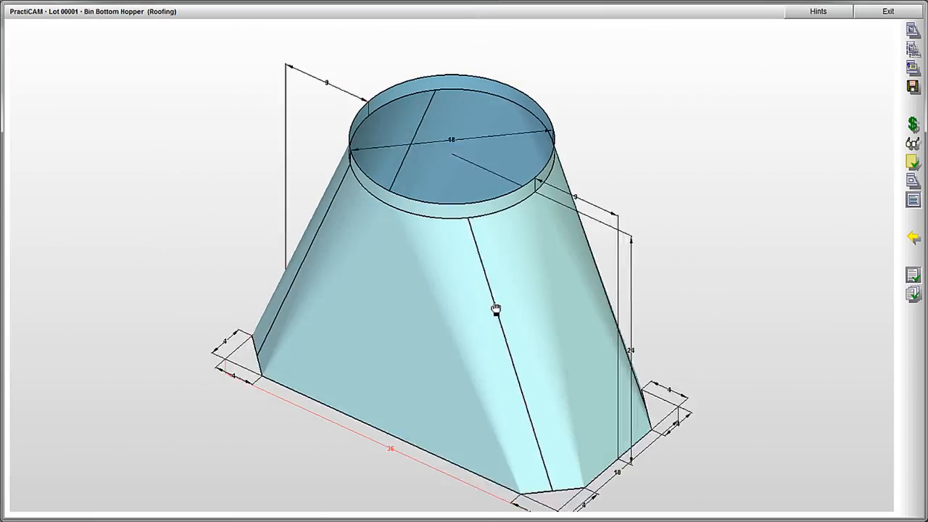
- Orbit the Bin Bottom Hopper, Dust Nozzle and Deco Top models to inspect them
drag(496, 308, 516, 229)
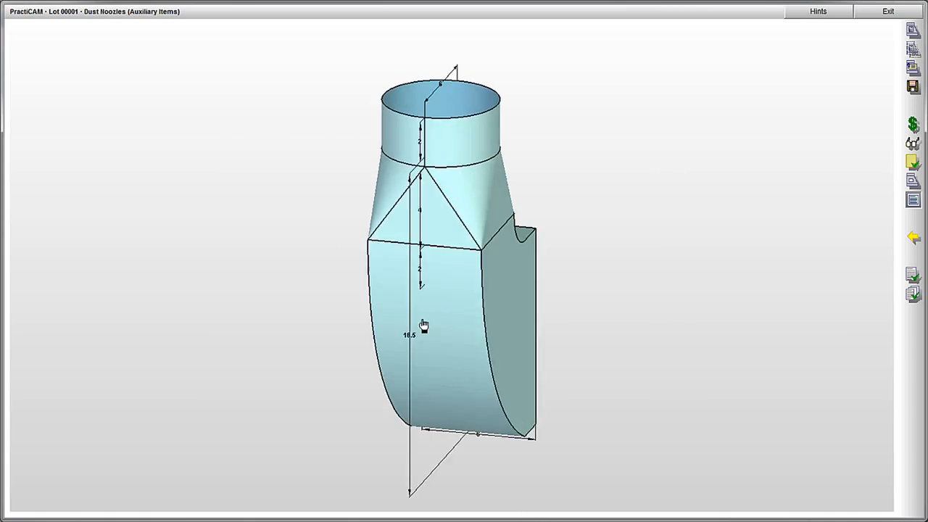
drag(423, 325, 371, 215)
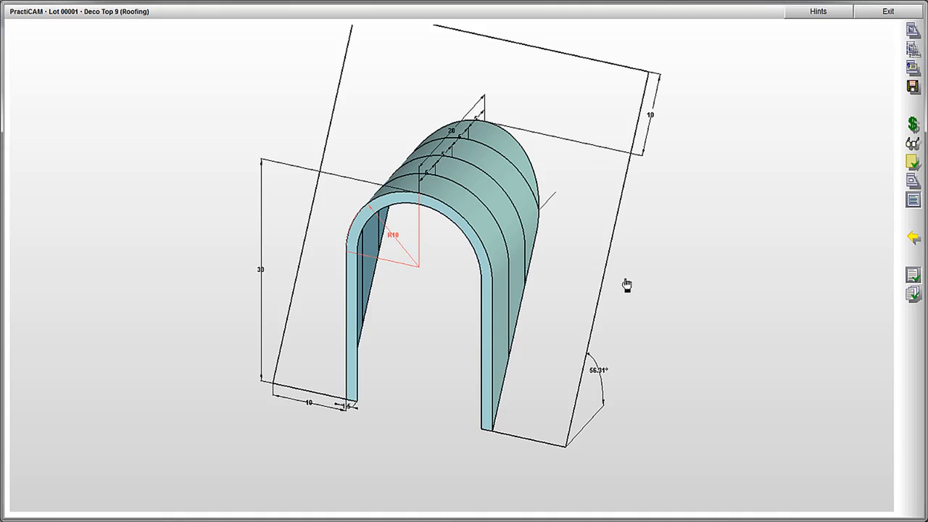
drag(626, 284, 672, 287)
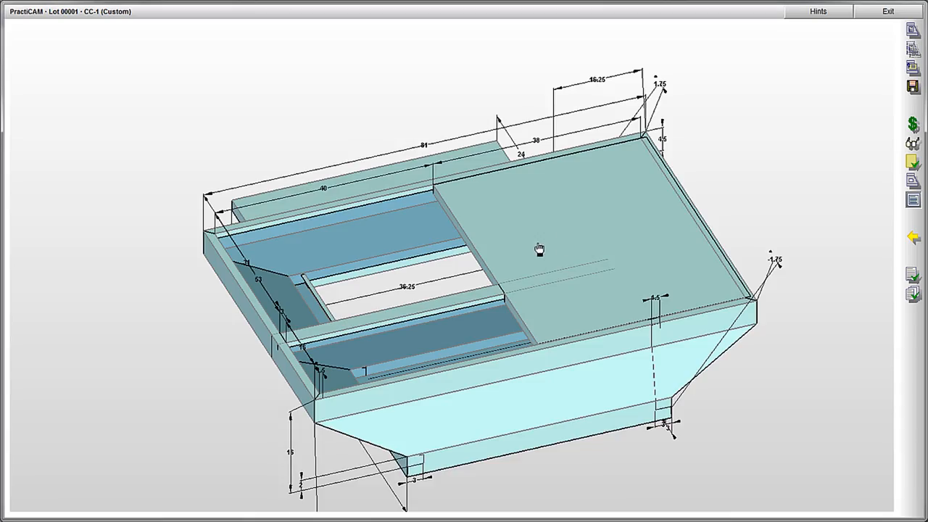
- Orbit the CC-1 custom connector and the Linear Box with Simple Filter Rack models
drag(540, 250, 620, 249)
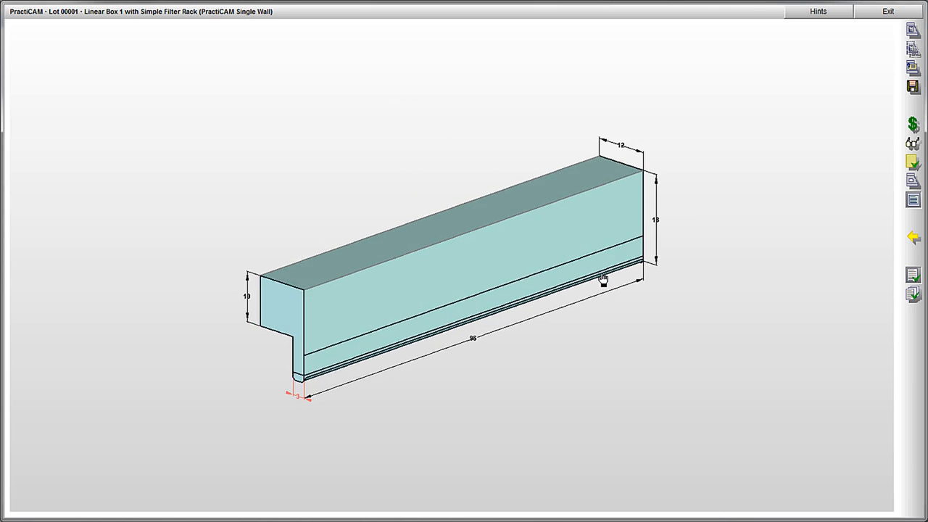
drag(601, 278, 645, 272)
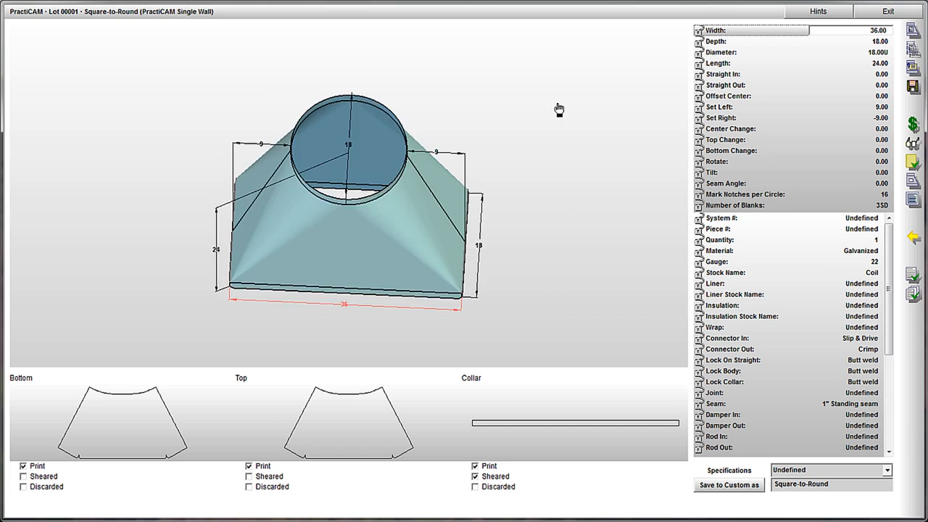
- Reshape the square-to-round to 13 by 10, tilt -45°, banks SSD, Ductmate inlet connector
drag(559, 109, 554, 305)
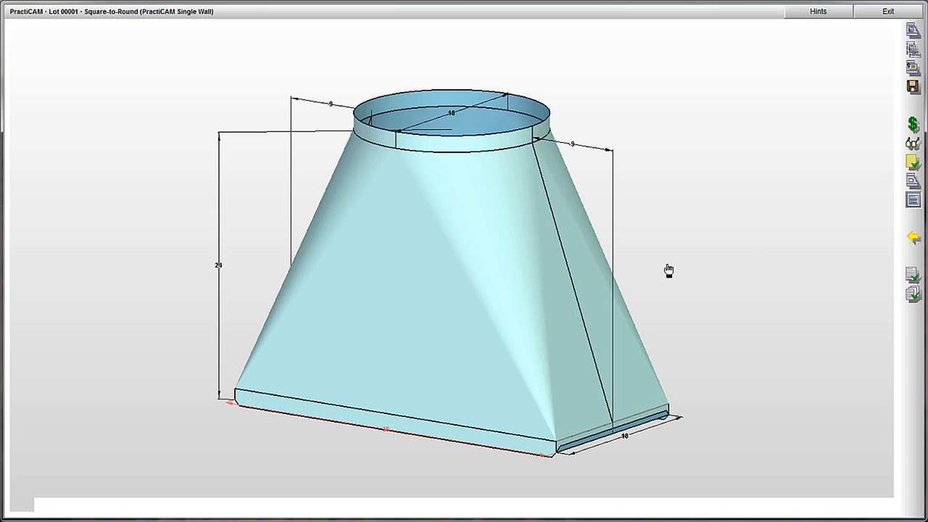
click(217, 264)
text(5)
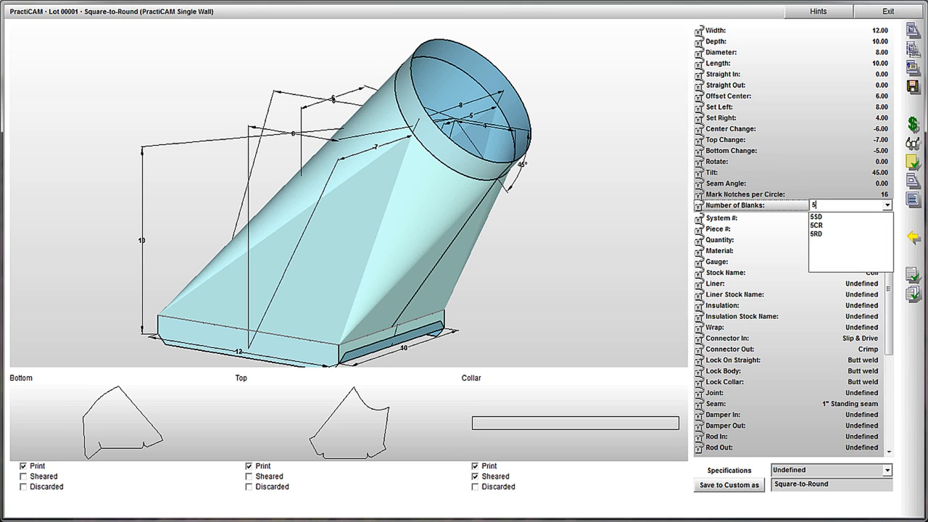
click(816, 218)
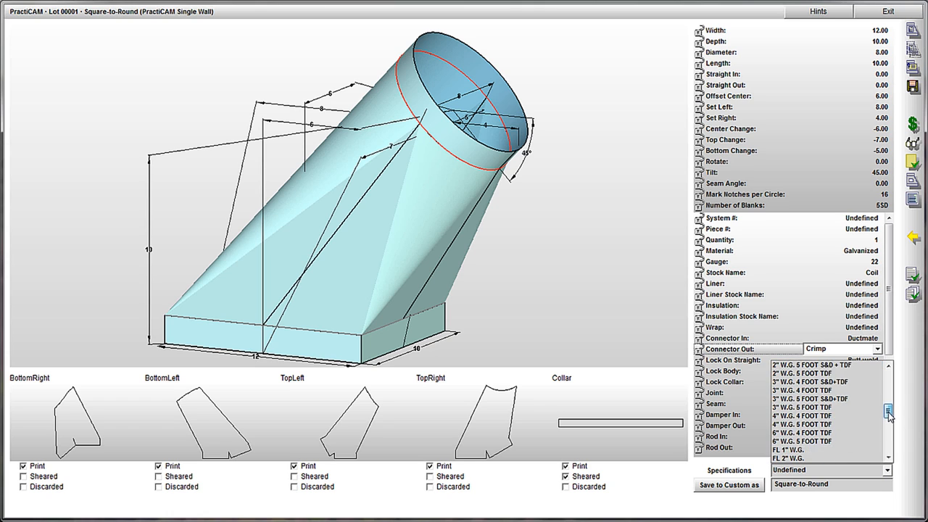
scroll(down, 3)
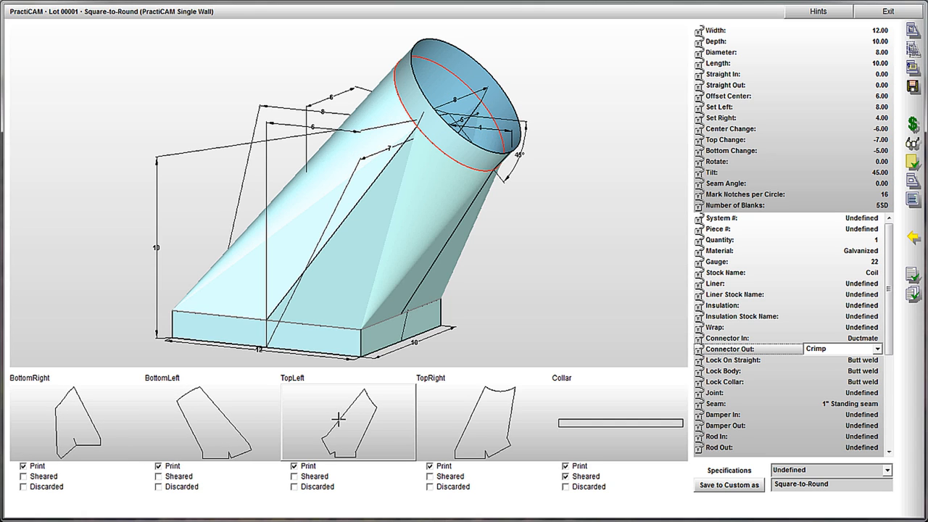
- Cut a round hole and an arrow opening into the TopLeft piece and accept it
double_click(348, 420)
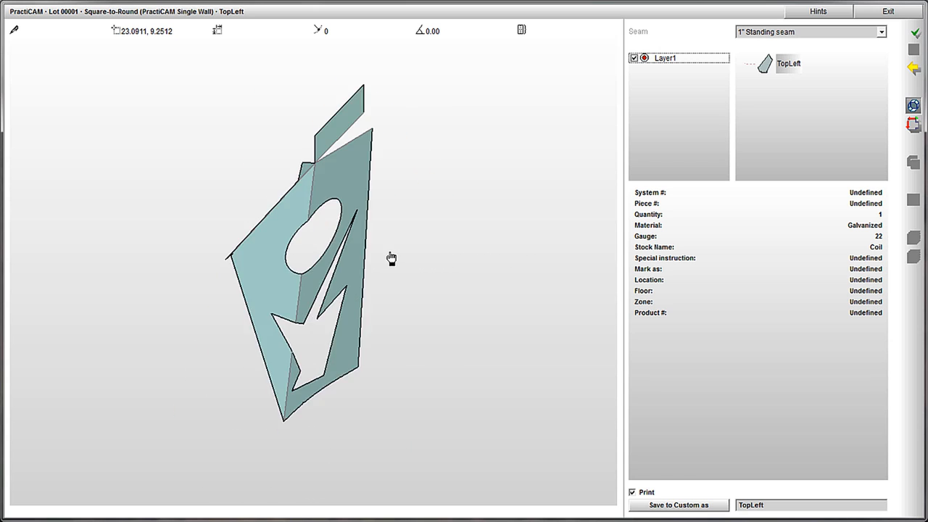
click(913, 37)
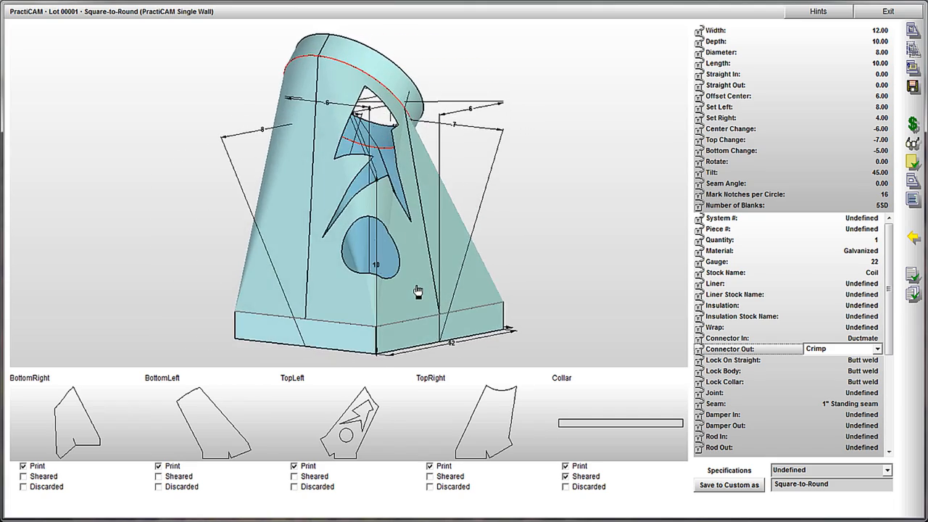
drag(418, 290, 371, 293)
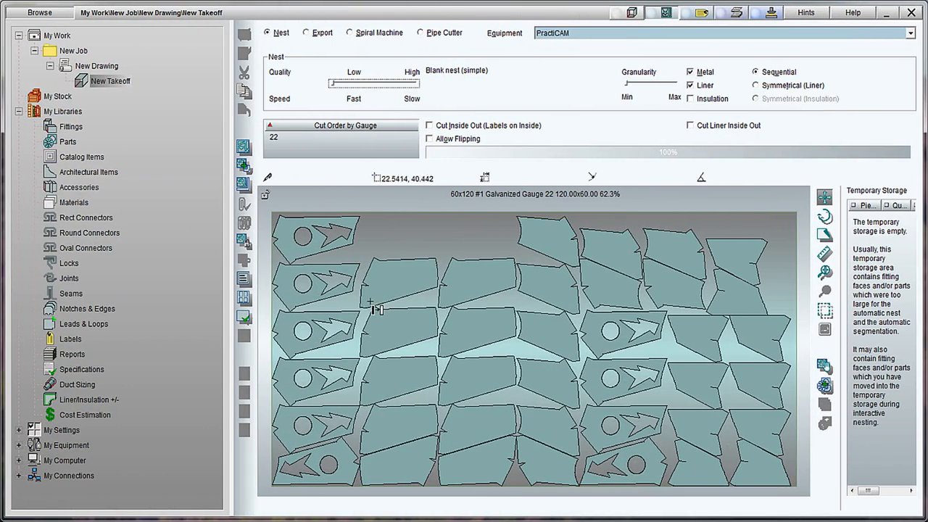
mouse_move(519, 148)
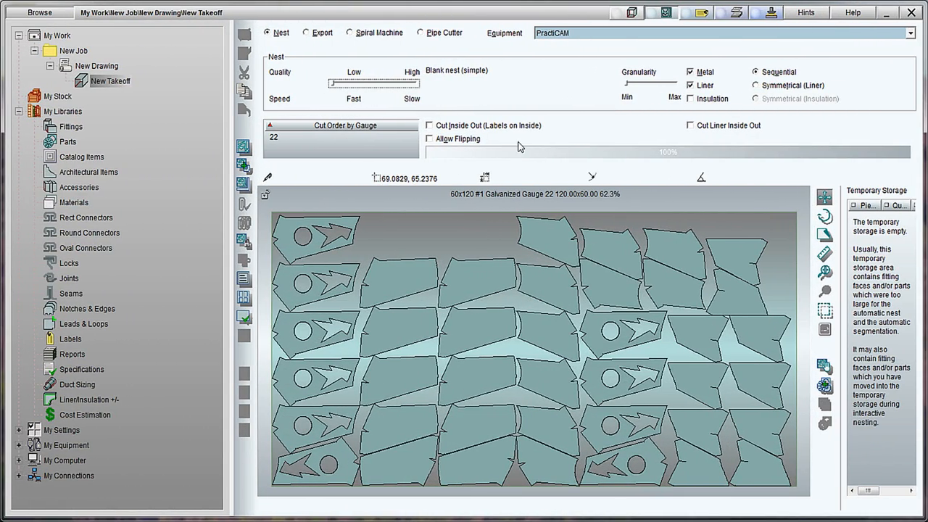
mouse_move(331, 90)
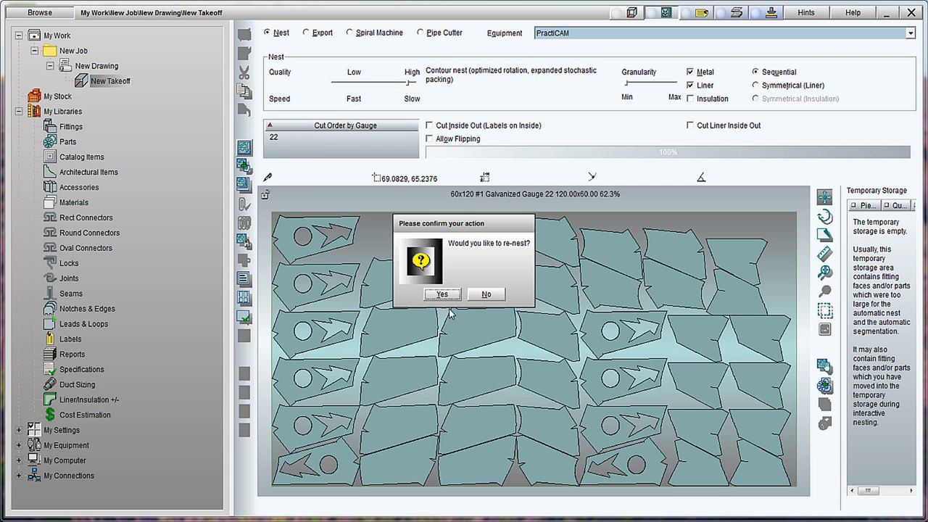
- Confirm re-nesting with contour nesting and start interactive nesting
click(442, 293)
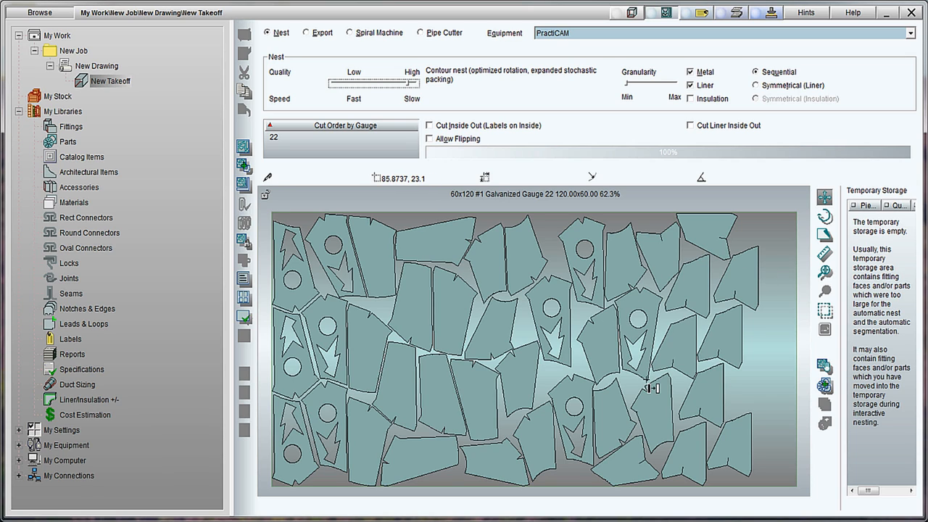
mouse_move(450, 137)
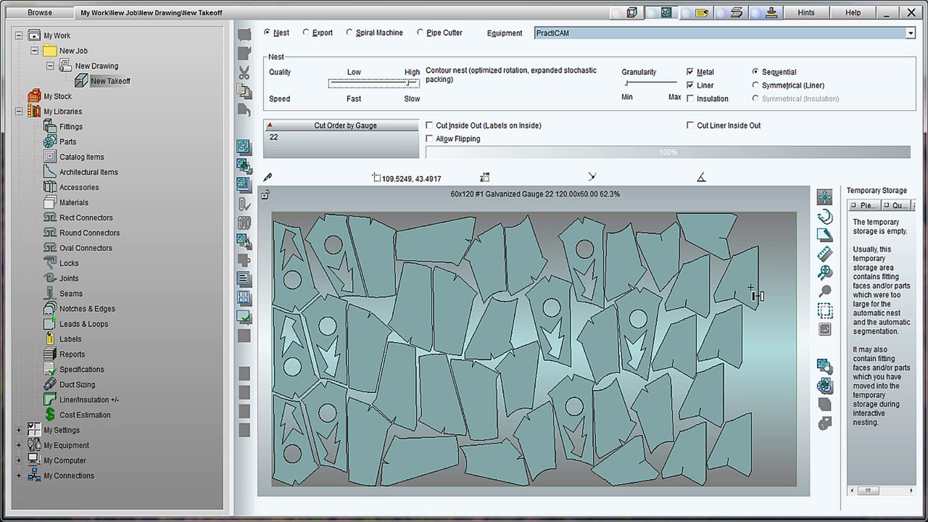
click(732, 340)
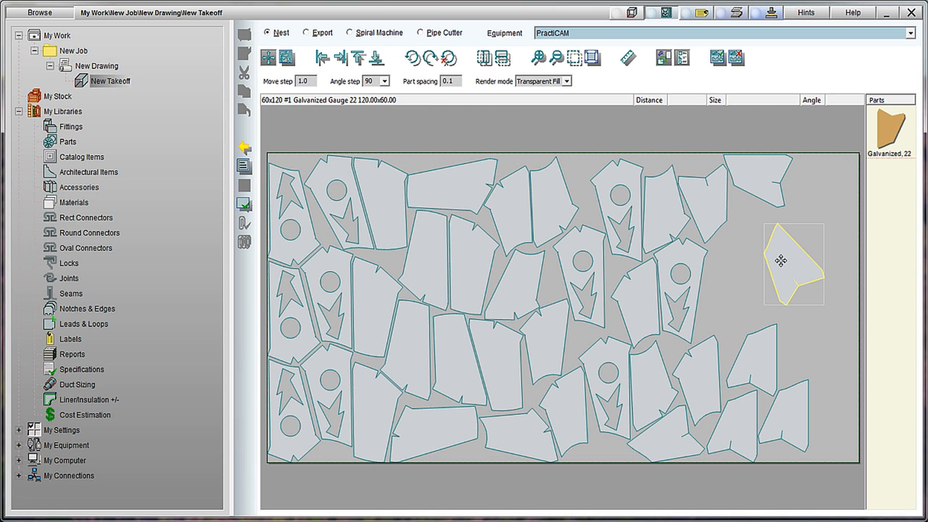
- Move a nested piece left, then add the Circle parts from inventory to the sheet
drag(793, 264, 760, 276)
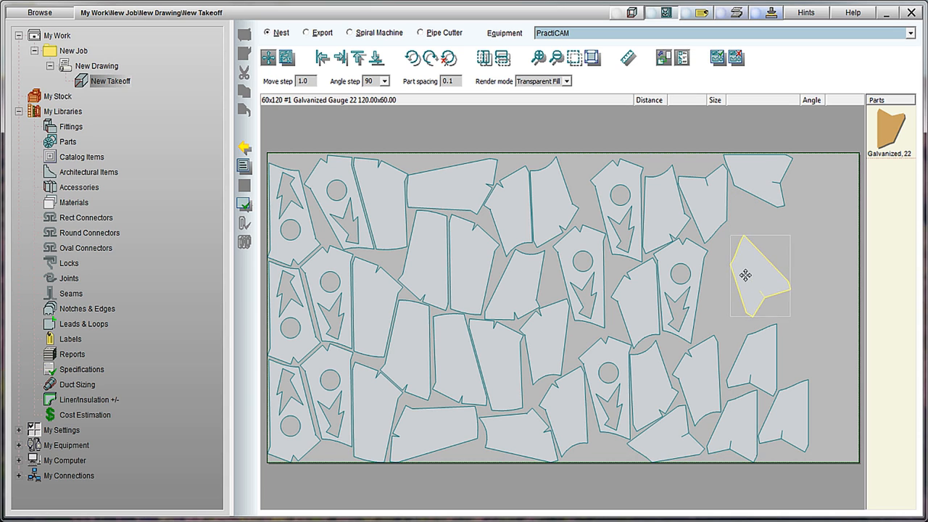
drag(759, 276, 731, 293)
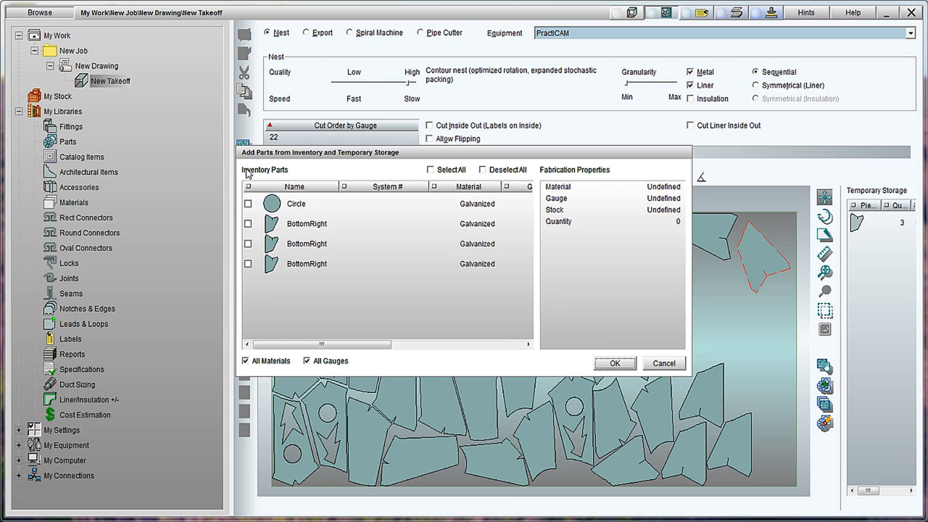
click(248, 203)
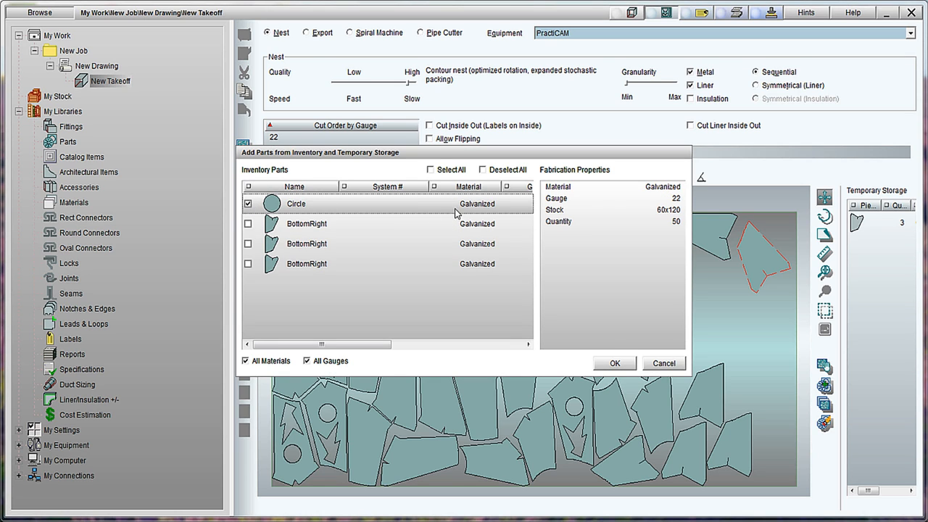
click(615, 363)
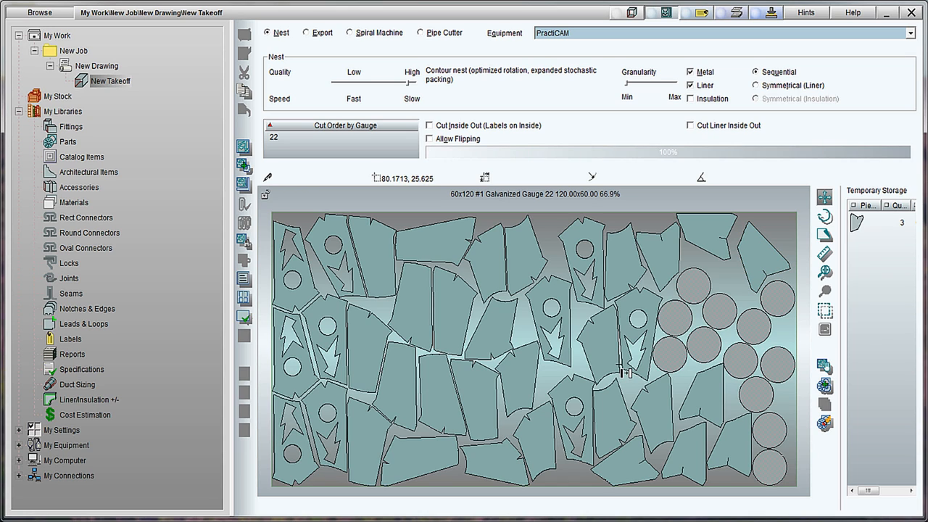
mouse_move(490, 290)
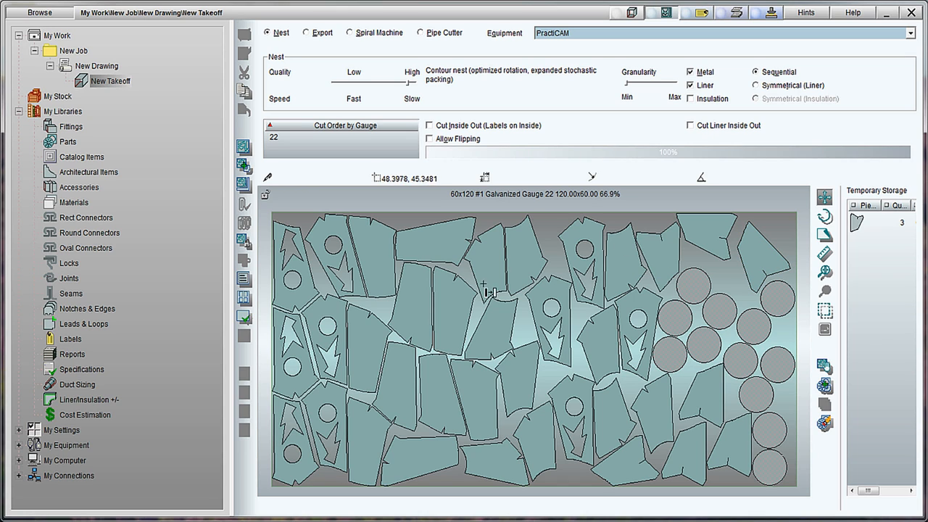
mouse_move(616, 383)
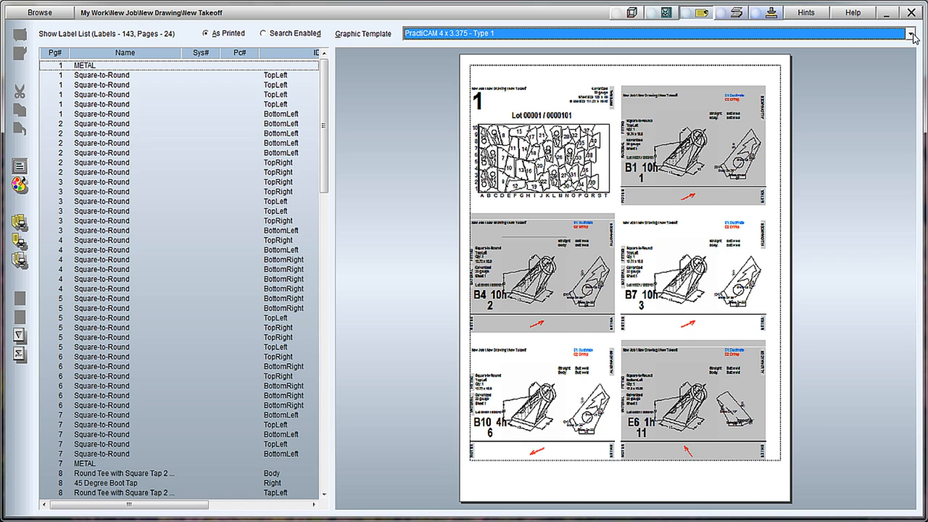
- Cycle the label graphic templates through to the PractiCAM 6 x 4 template
click(912, 33)
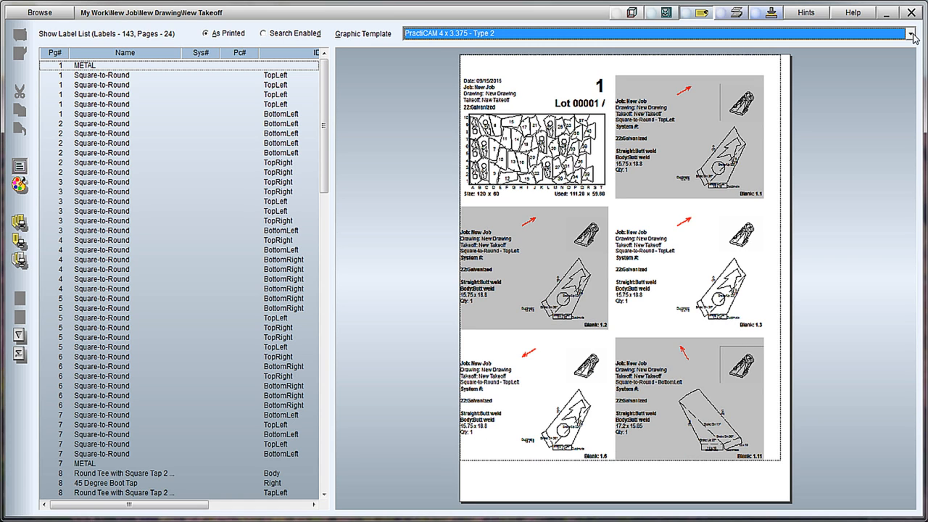
click(911, 34)
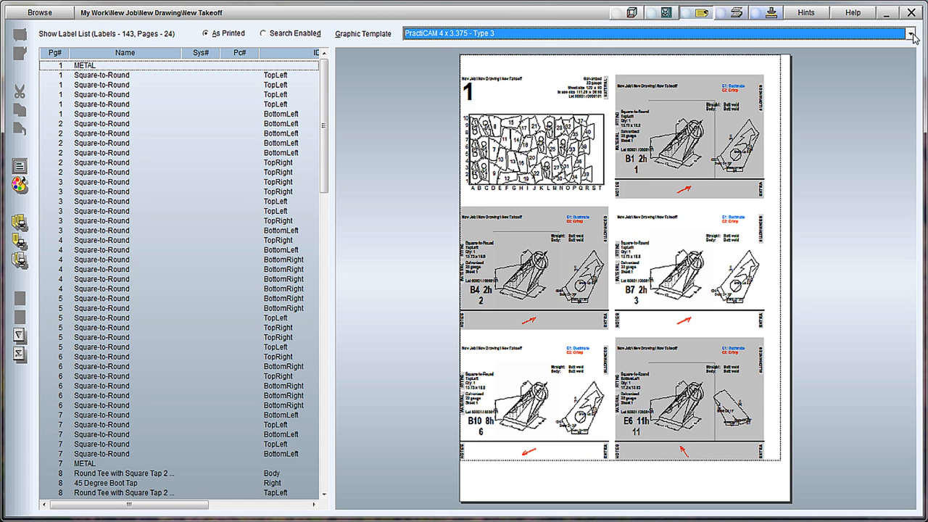
click(911, 34)
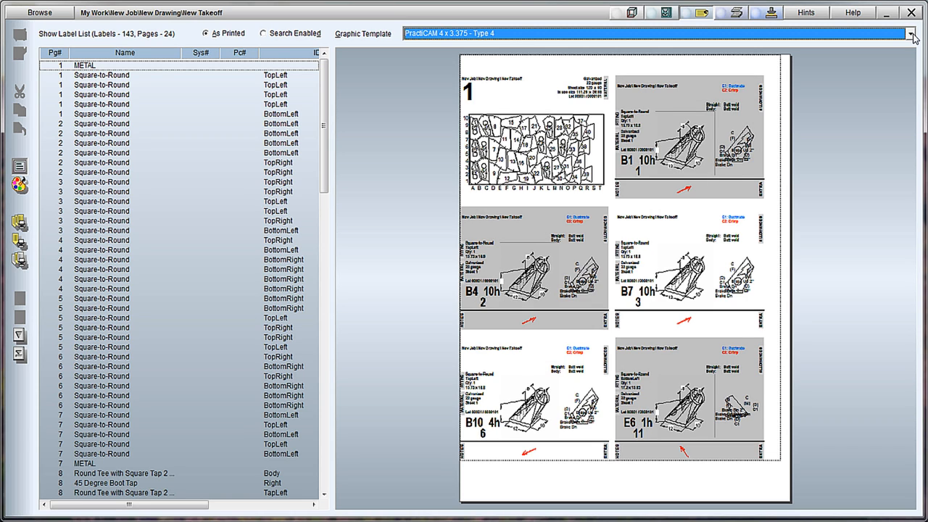
click(911, 33)
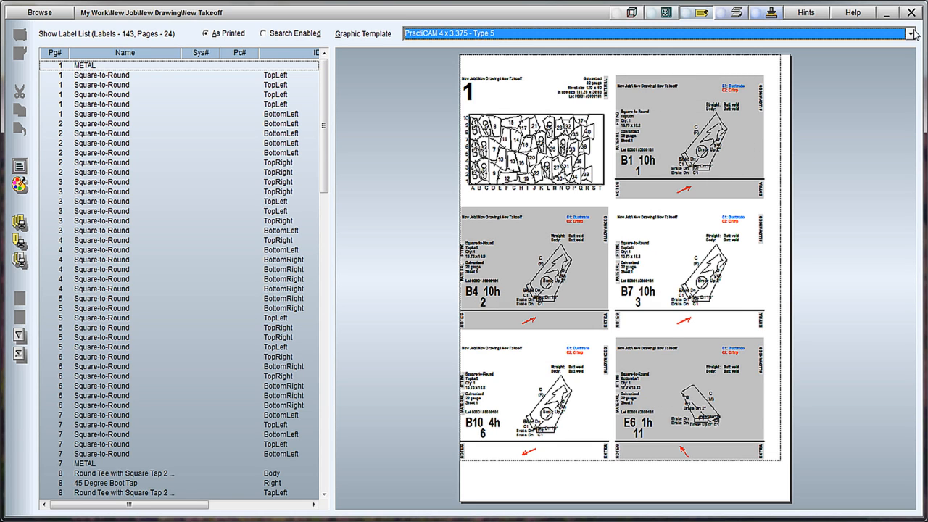
click(914, 33)
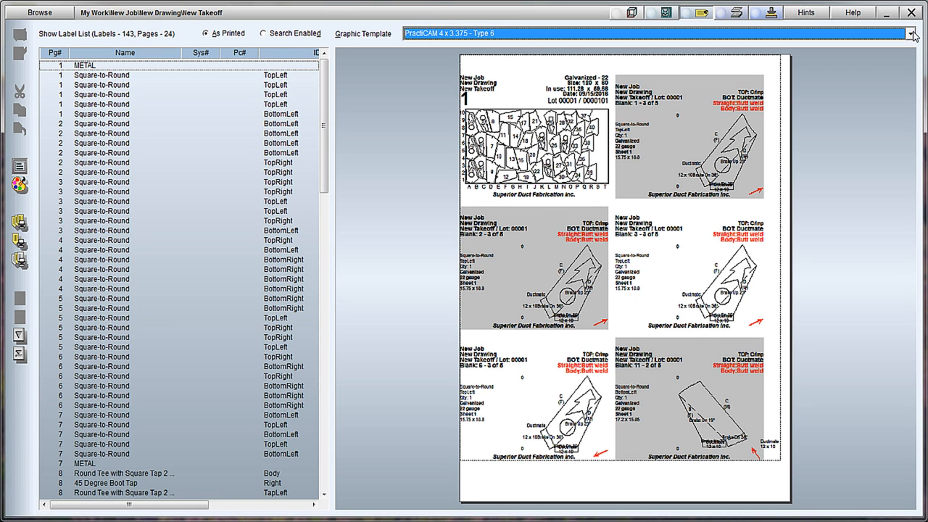
click(913, 34)
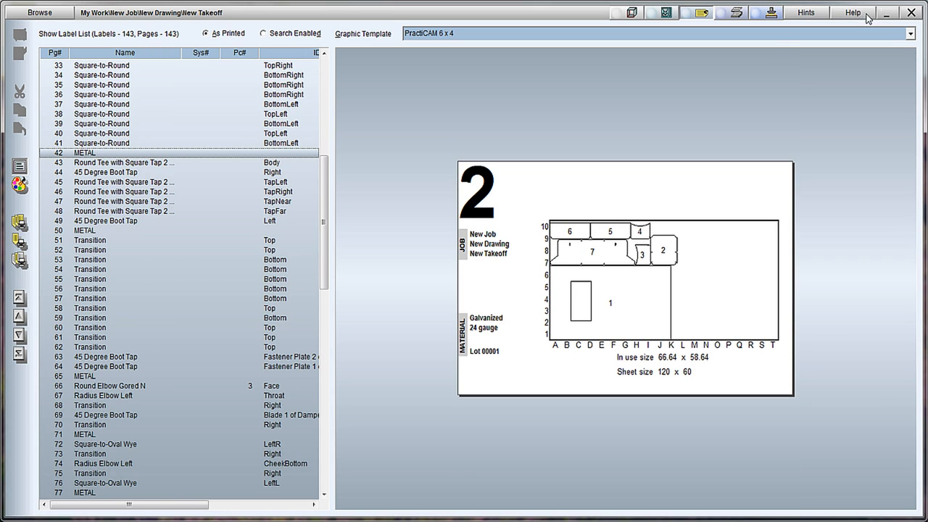
- Preview the round tee body, 45° boot tap, tee TapRight and transition bottom labels
click(123, 162)
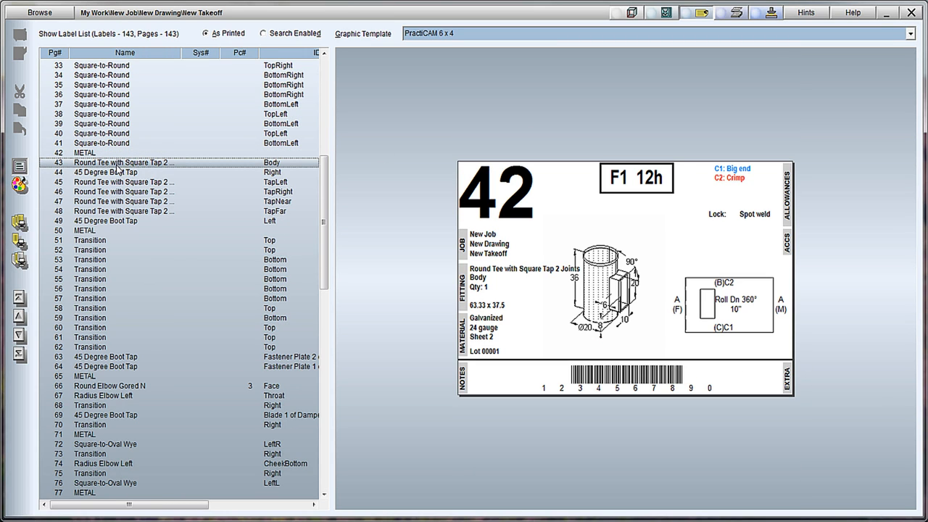
click(106, 171)
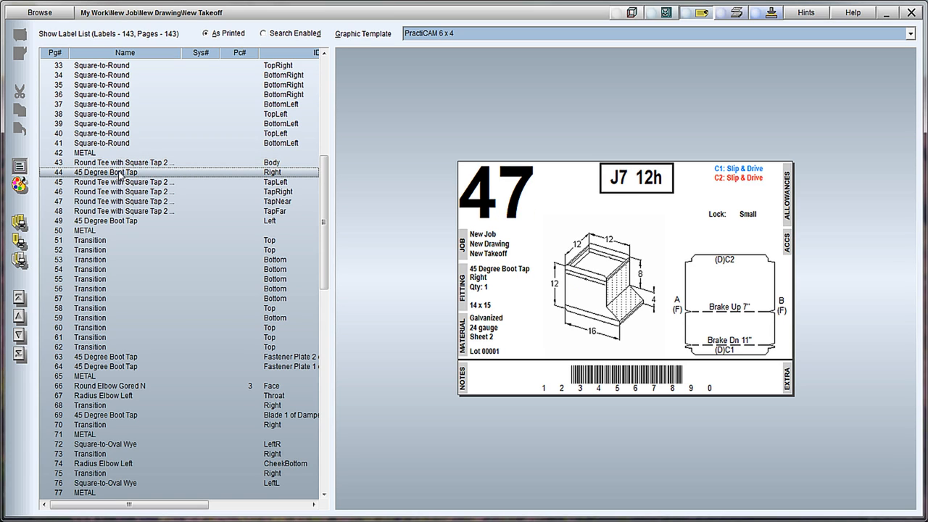
click(124, 192)
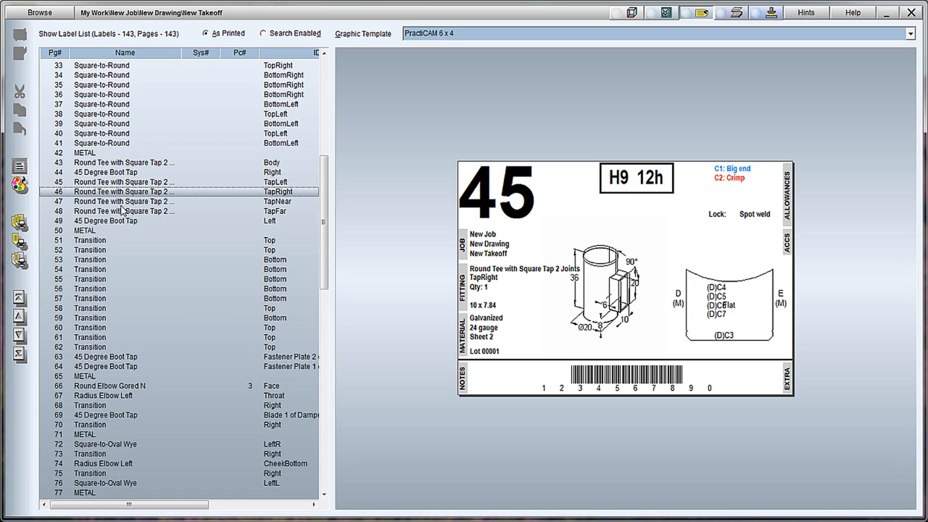
click(104, 220)
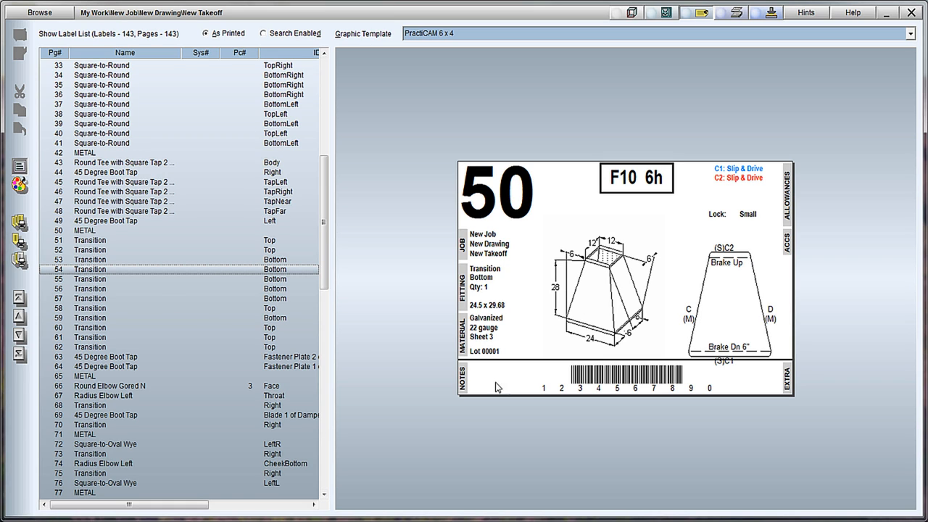
mouse_move(620, 385)
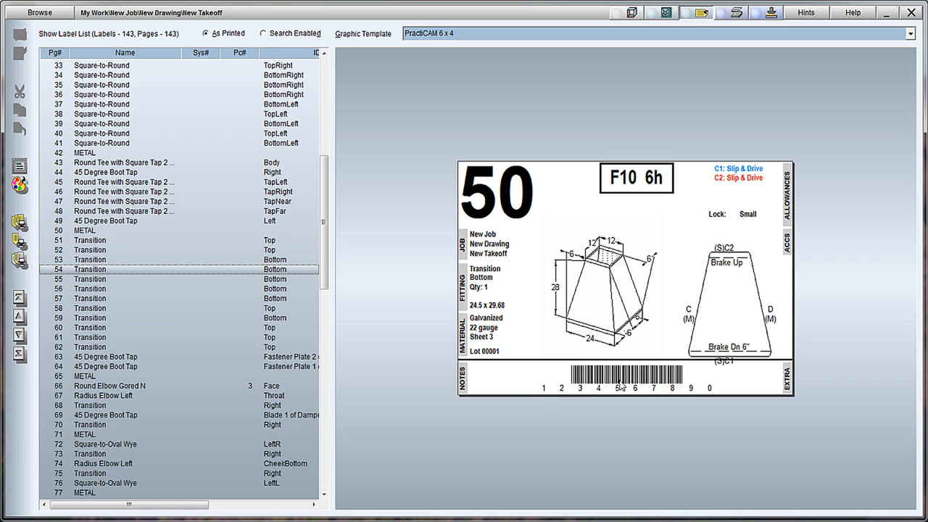
mouse_move(732, 183)
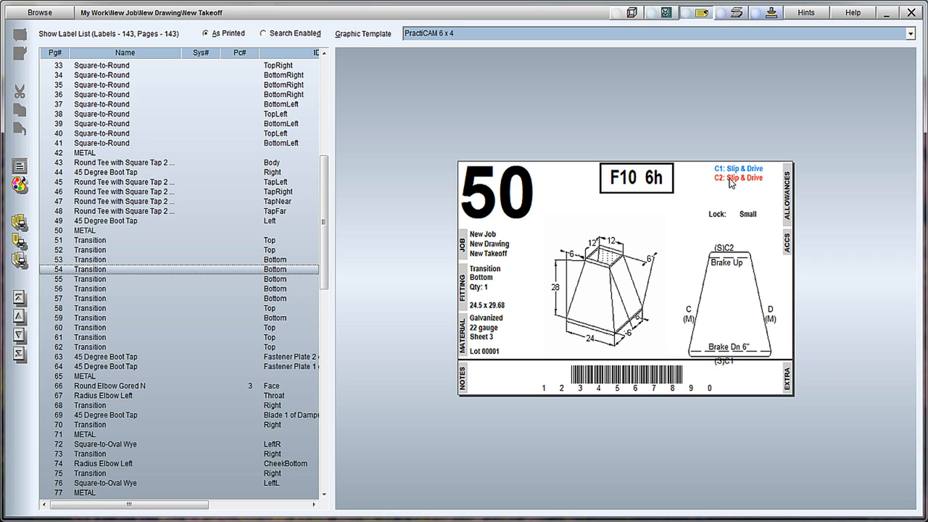
click(734, 12)
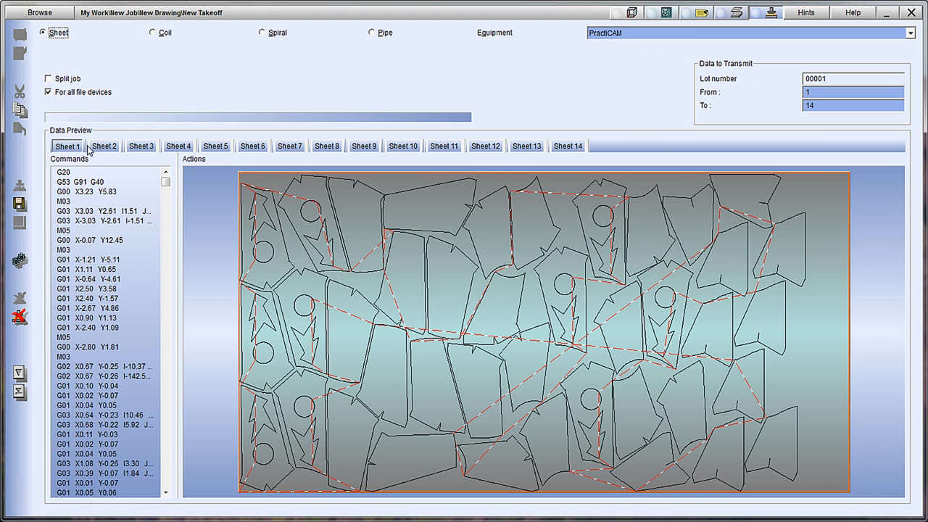
- Preview sheet 3's cutting path, then return to the New Takeoff item list
click(142, 145)
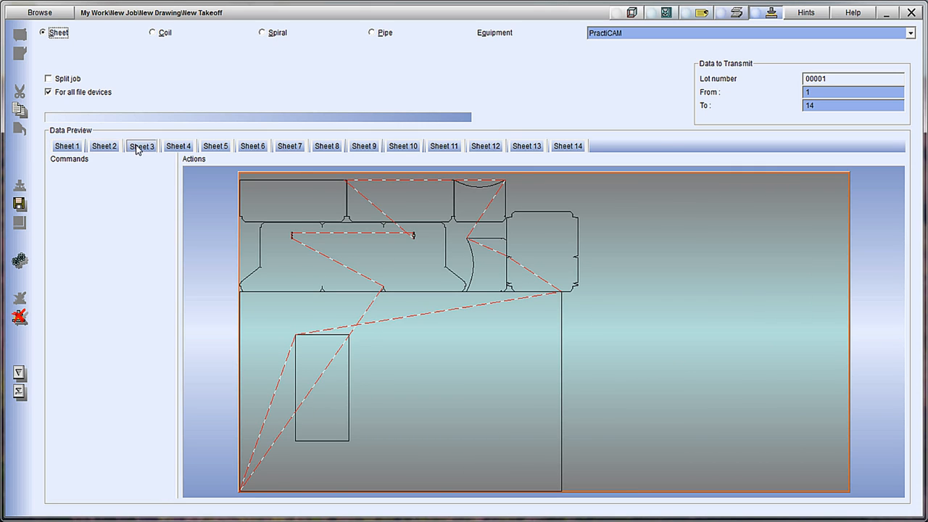
click(178, 145)
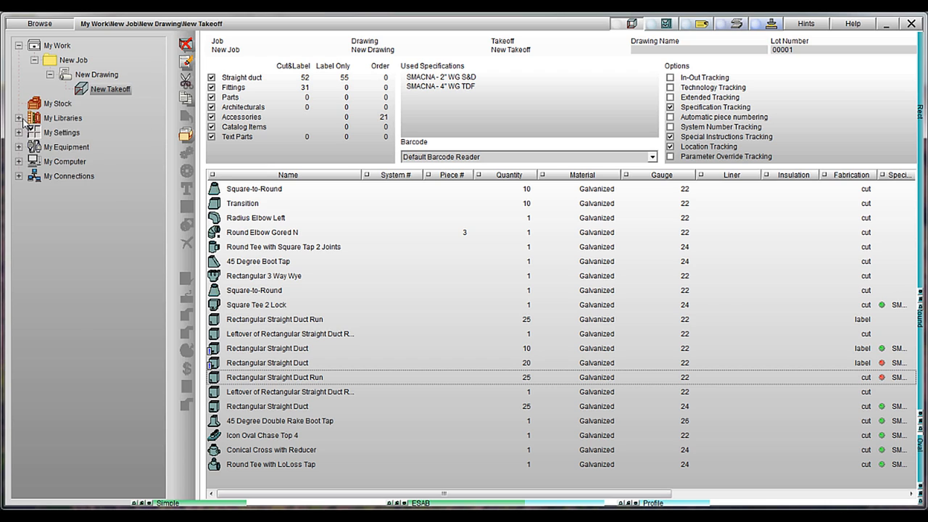
- Expand My Libraries and select the Cost Estimation library to view its productivity tables
click(17, 118)
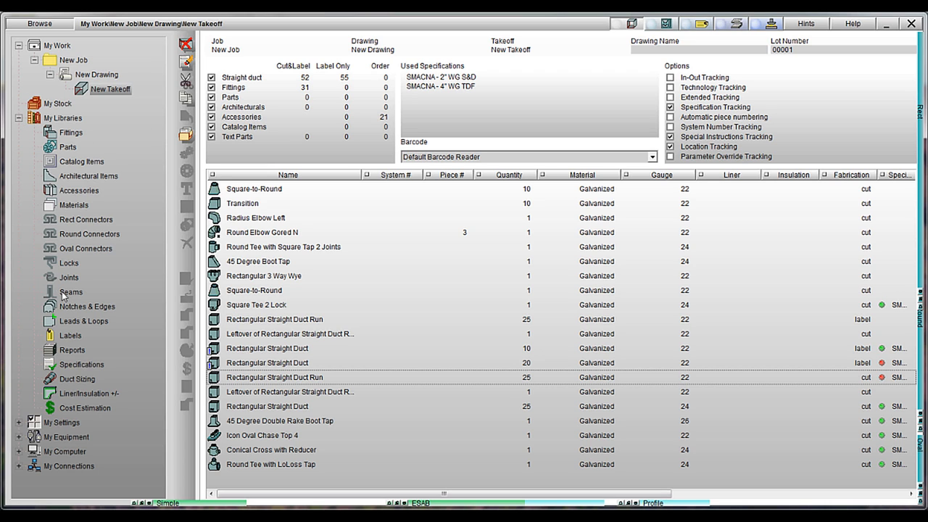
mouse_move(81, 417)
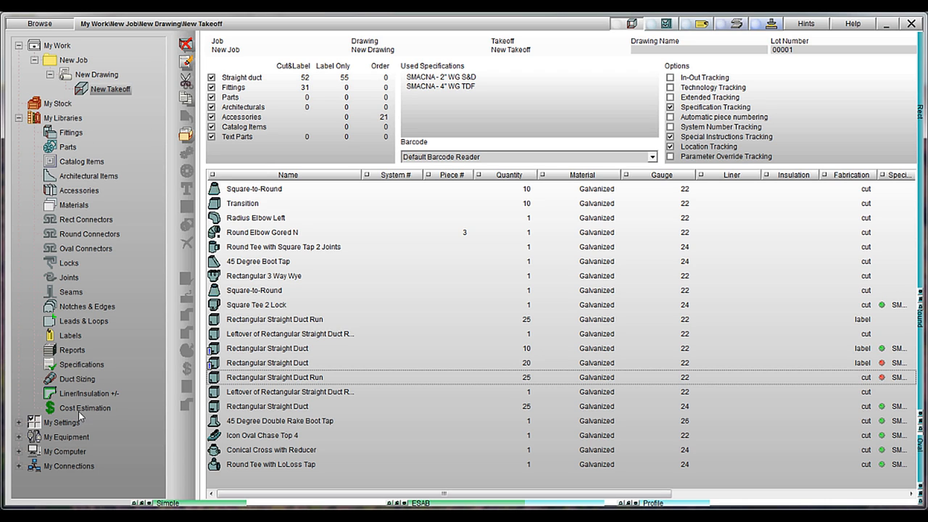
click(85, 408)
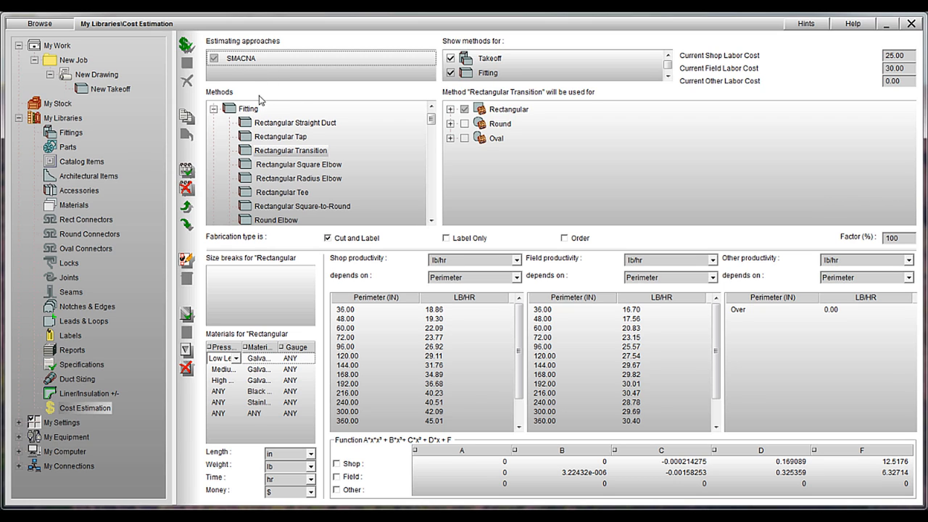
click(296, 122)
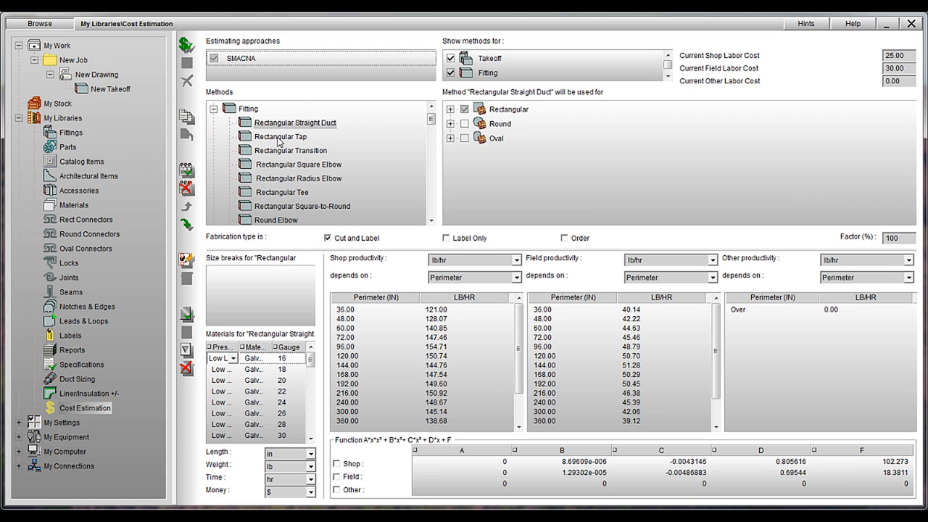
click(279, 136)
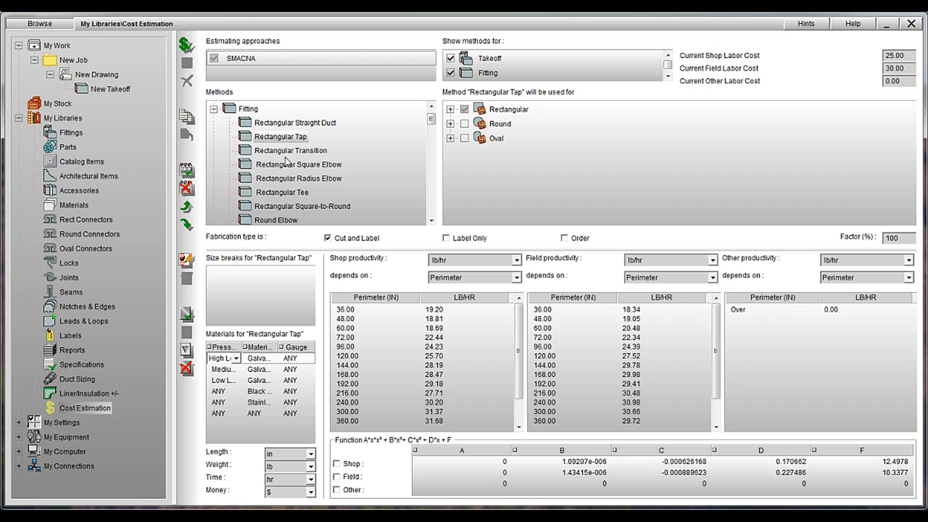
click(290, 149)
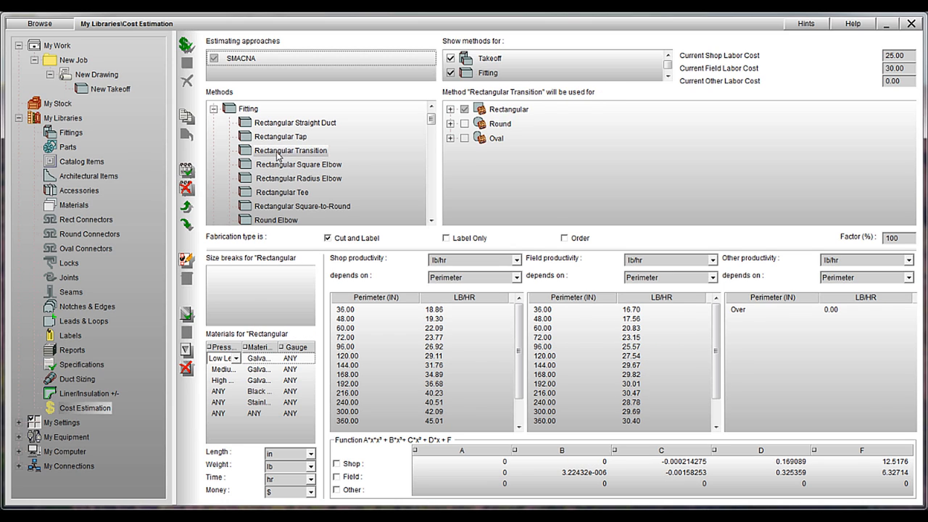
mouse_move(337, 327)
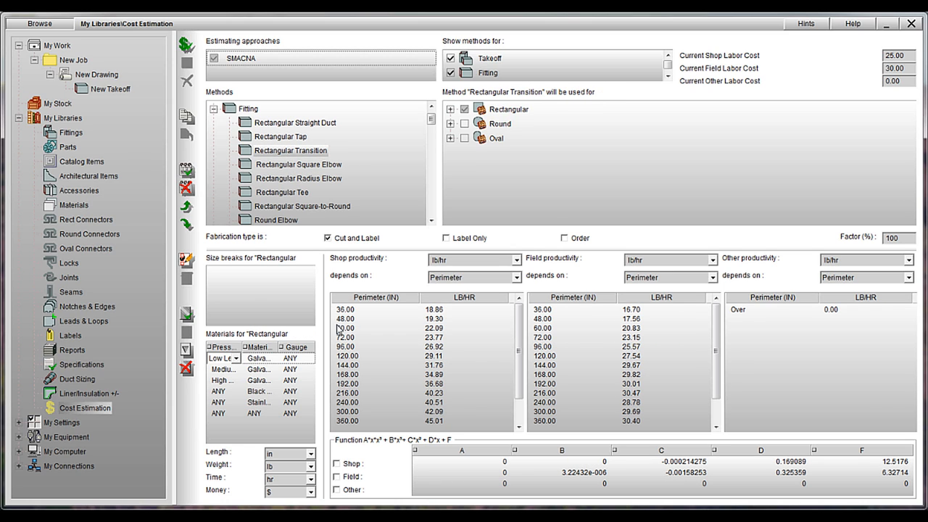
click(345, 356)
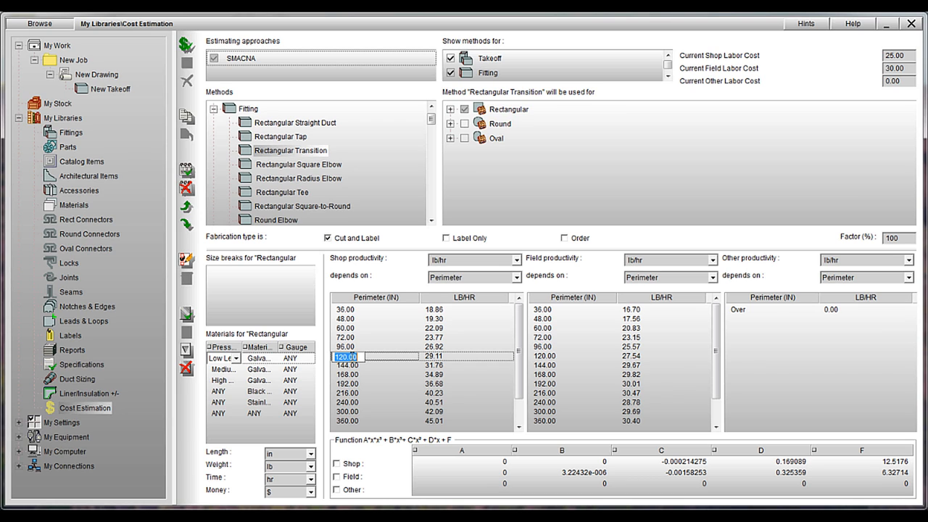
mouse_move(508, 271)
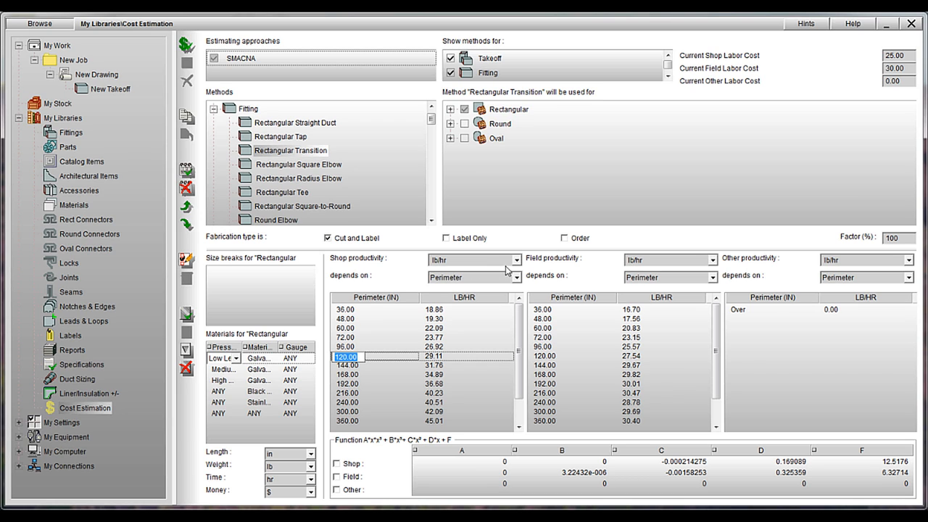
mouse_move(545, 266)
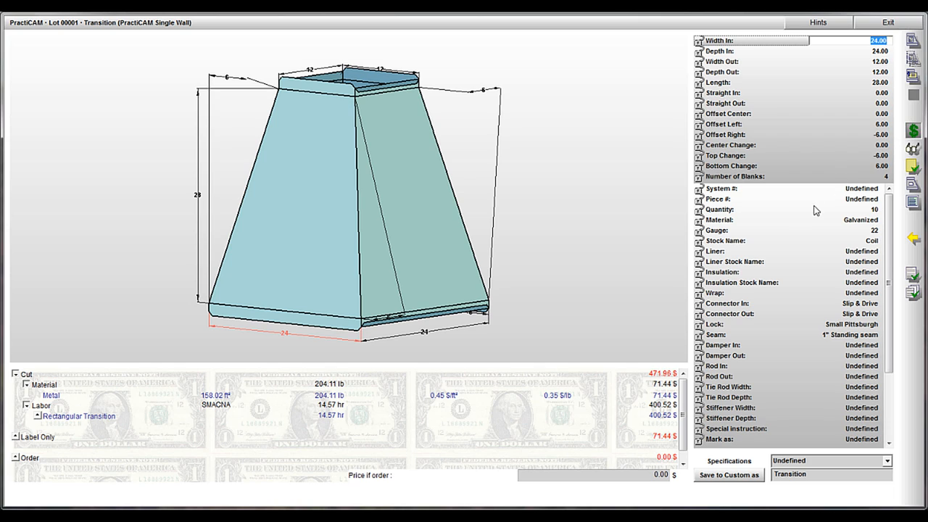
mouse_move(113, 400)
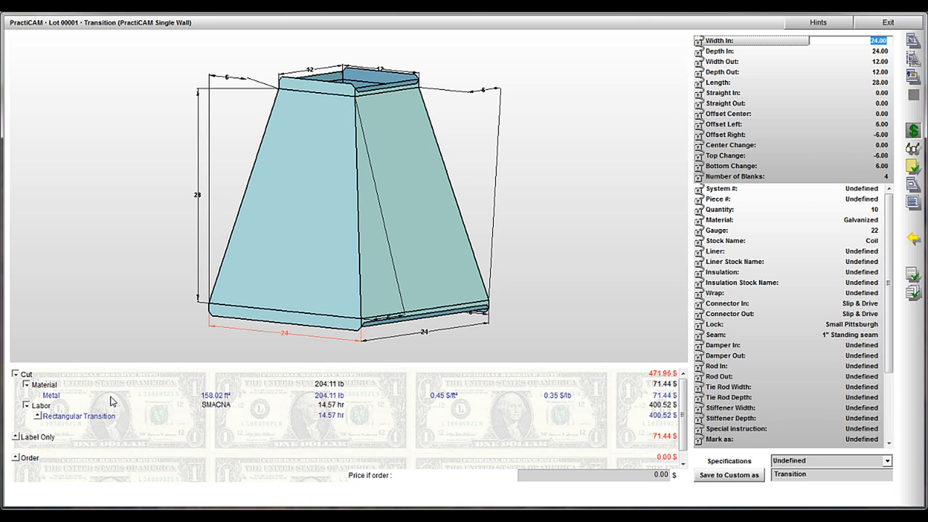
mouse_move(42, 413)
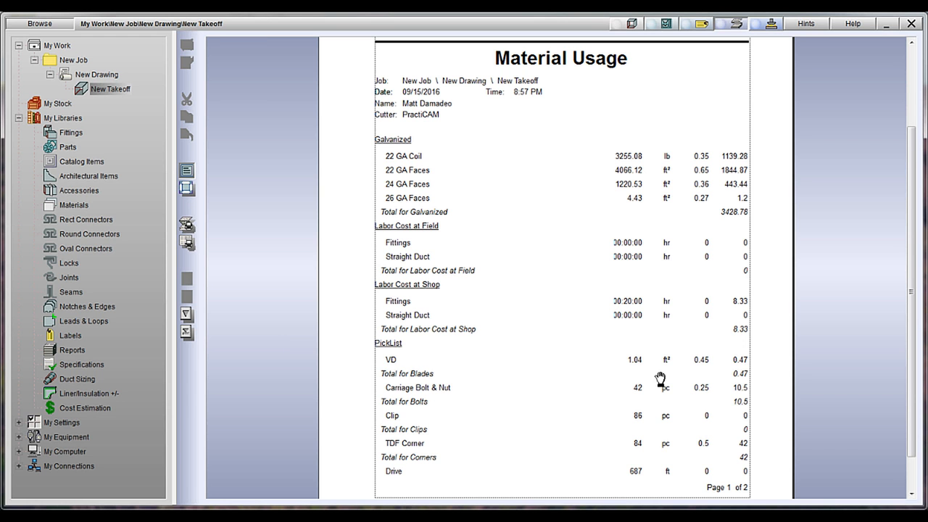
mouse_move(229, 325)
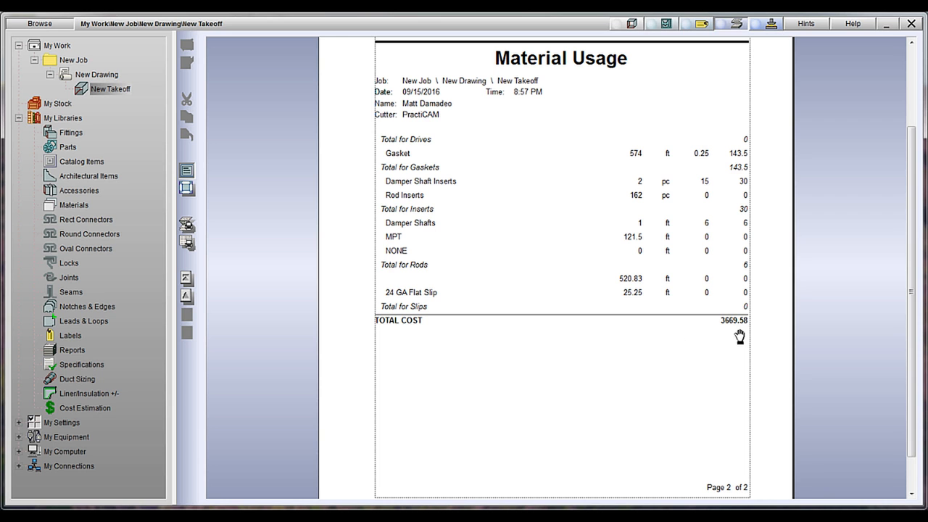
mouse_move(734, 336)
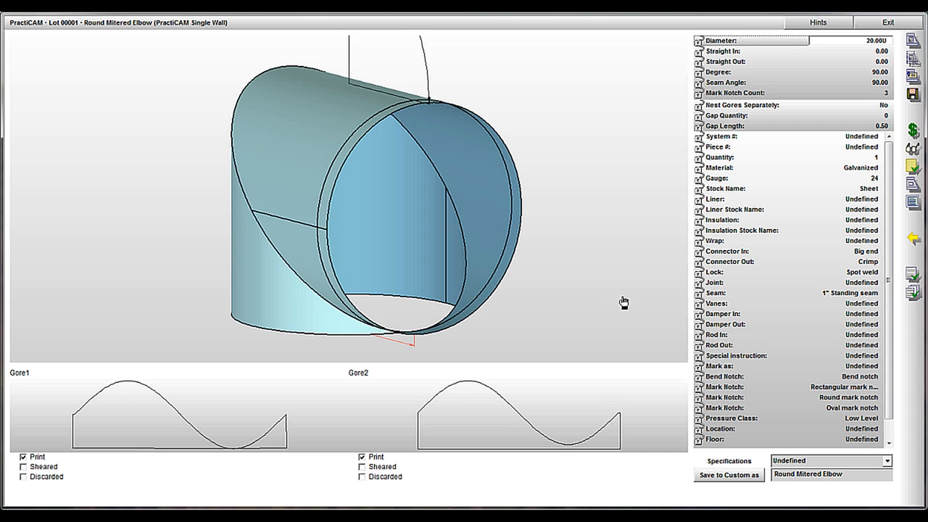
- Choose a round vane size from the Round Mitered Elbow's Vanes dropdown
click(878, 305)
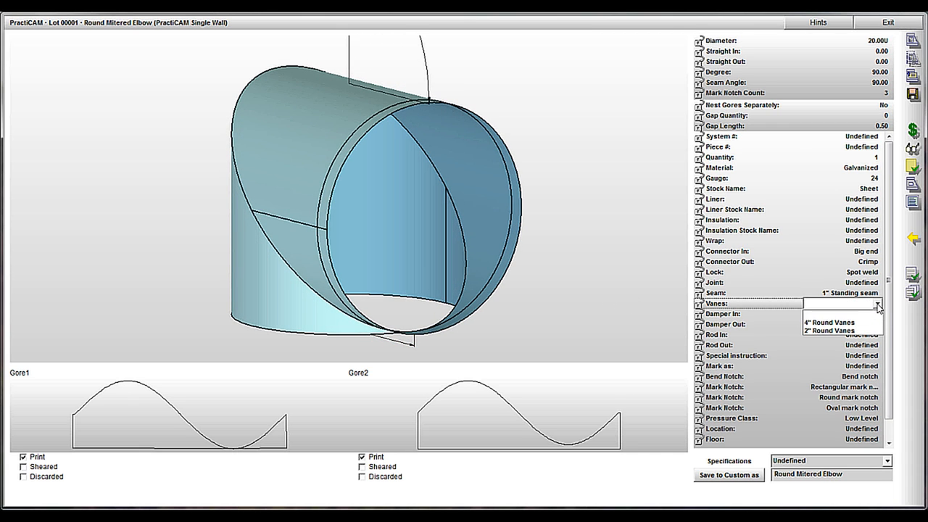
click(829, 322)
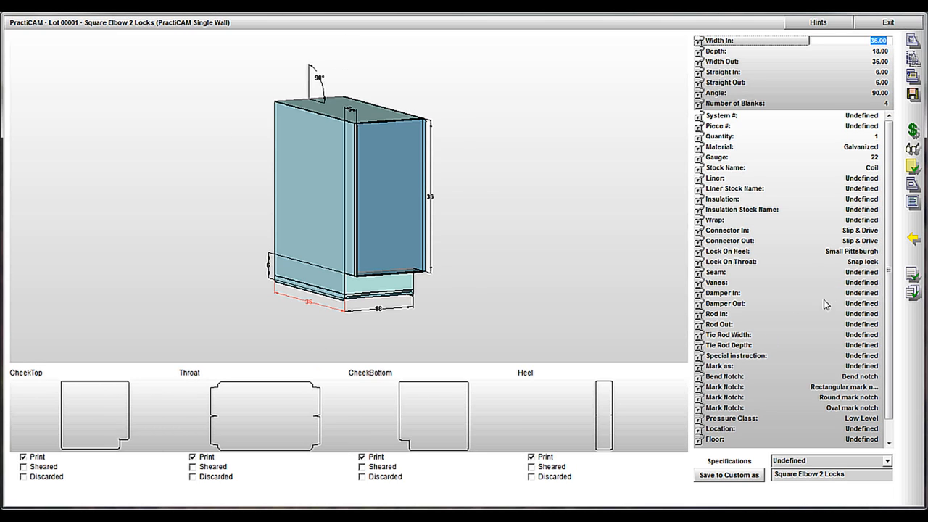
- Set the Square Elbow 2 Locks Vanes property to Small Vanes
click(876, 281)
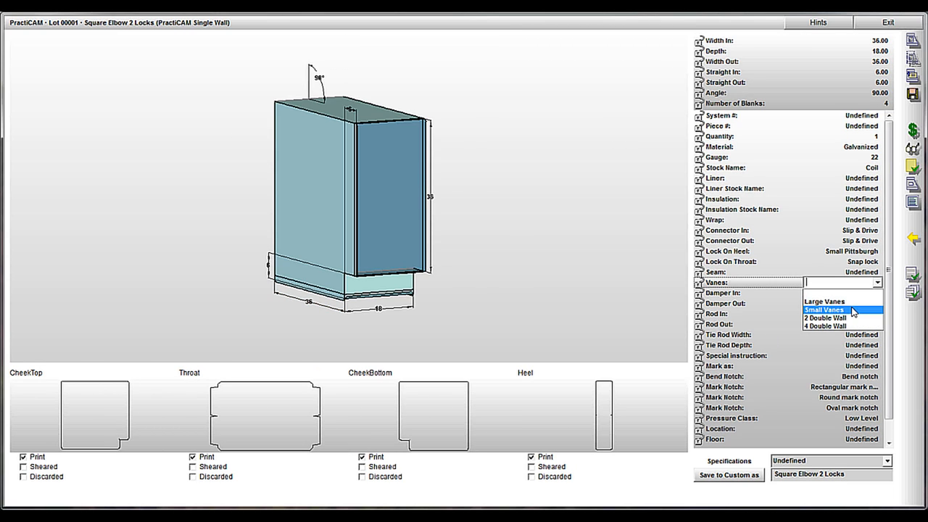
click(824, 300)
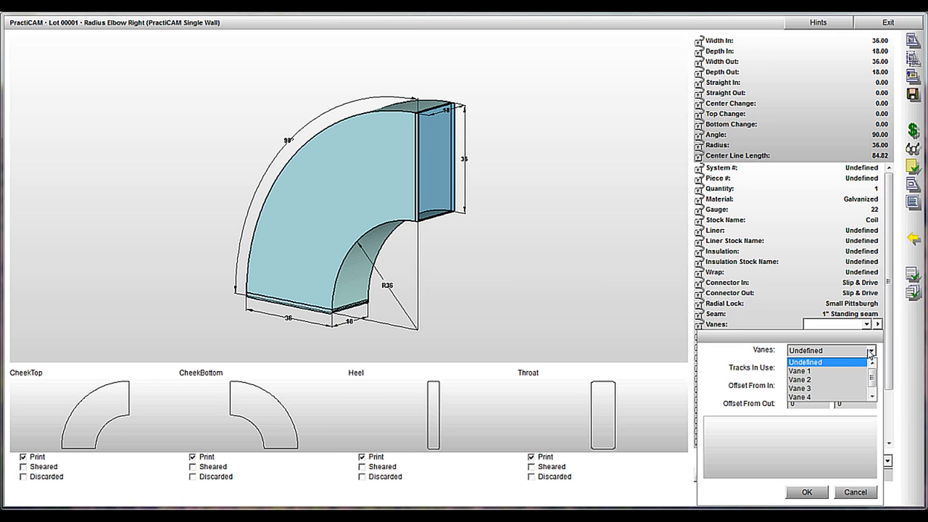
- Pick a vane for the Radius Elbow Right from the vane dialog's Vanes dropdown
click(800, 371)
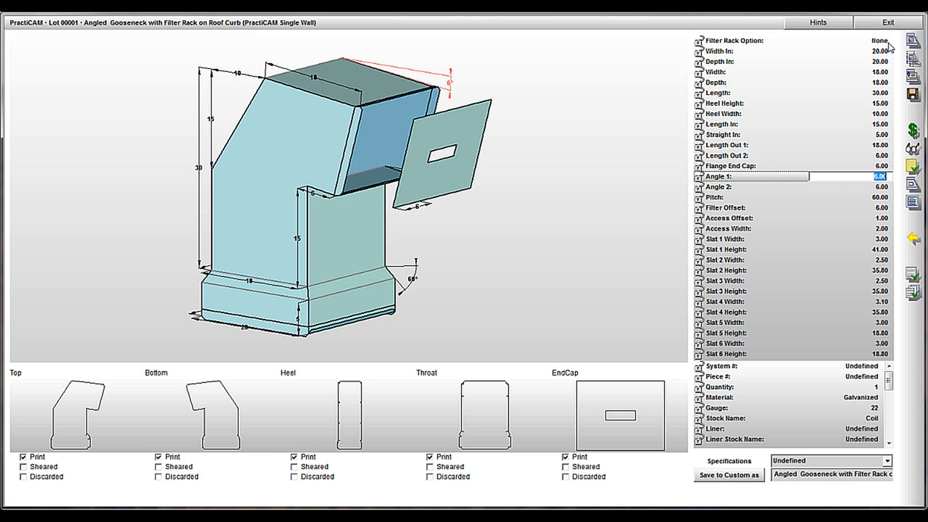
- Select the Angle 1 property field of the angled gooseneck for editing
click(829, 40)
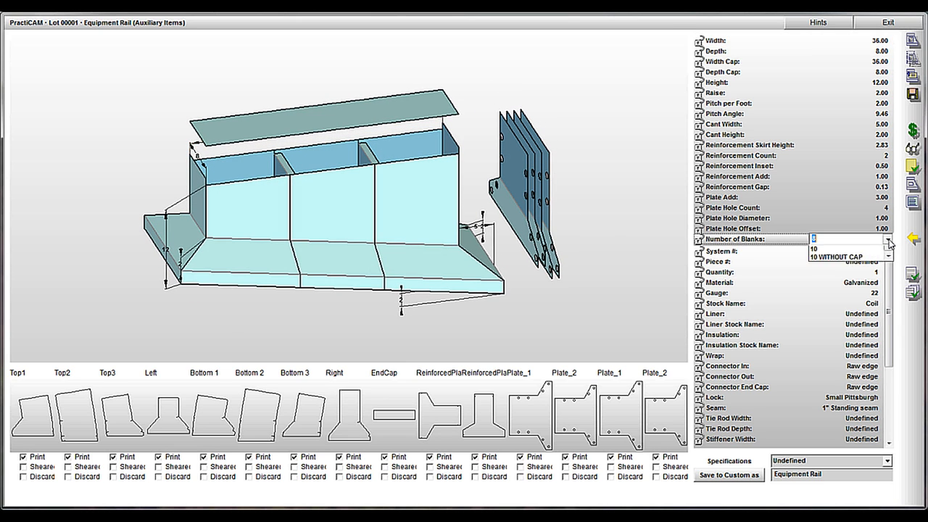
- Choose a value from the Equipment Rail's Number of Blanks dropdown
click(835, 256)
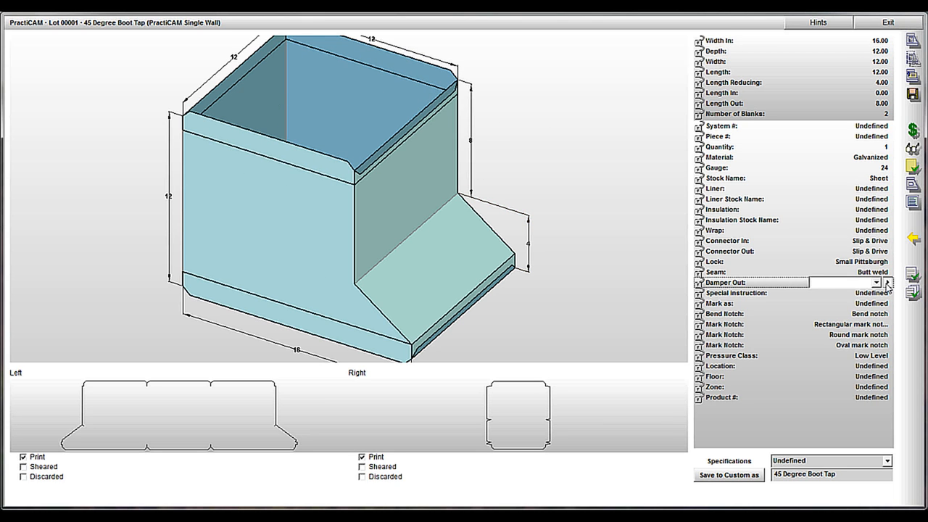
- Set the boot tap's Damper Out property to a damper type from the dropdown
click(886, 282)
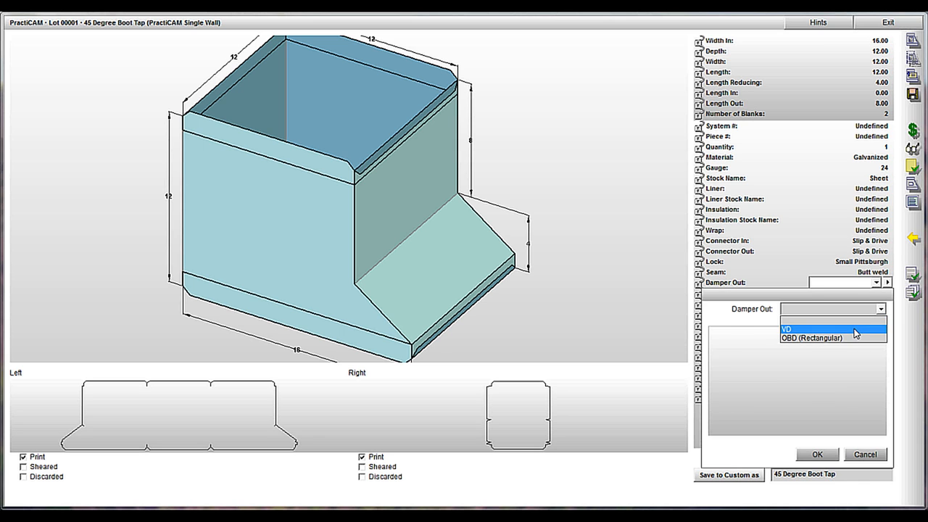
click(786, 329)
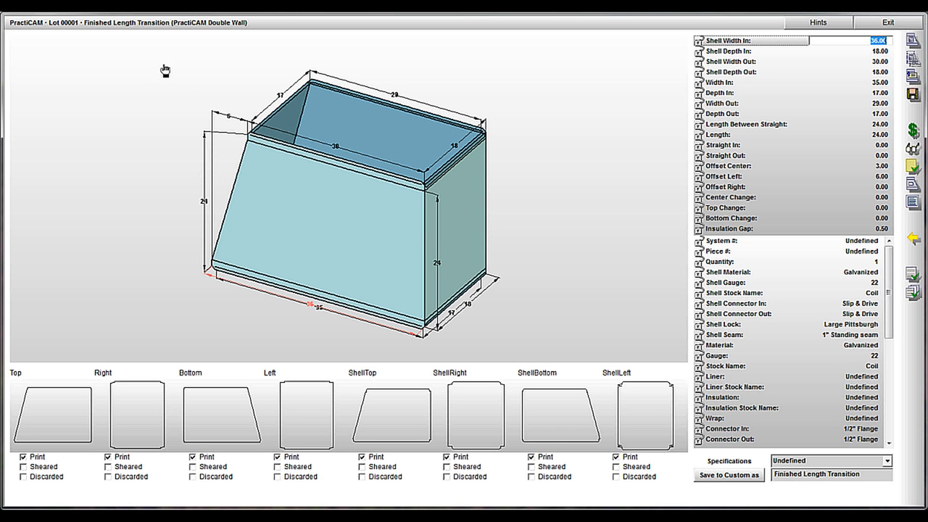
mouse_move(214, 35)
text(42)
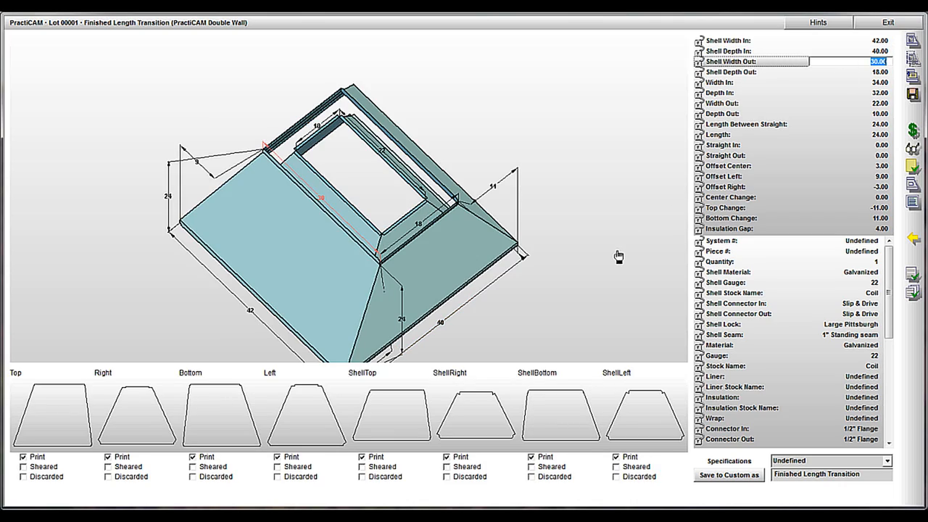
- Orbit the double-wall transition to view it from above
drag(619, 255, 603, 180)
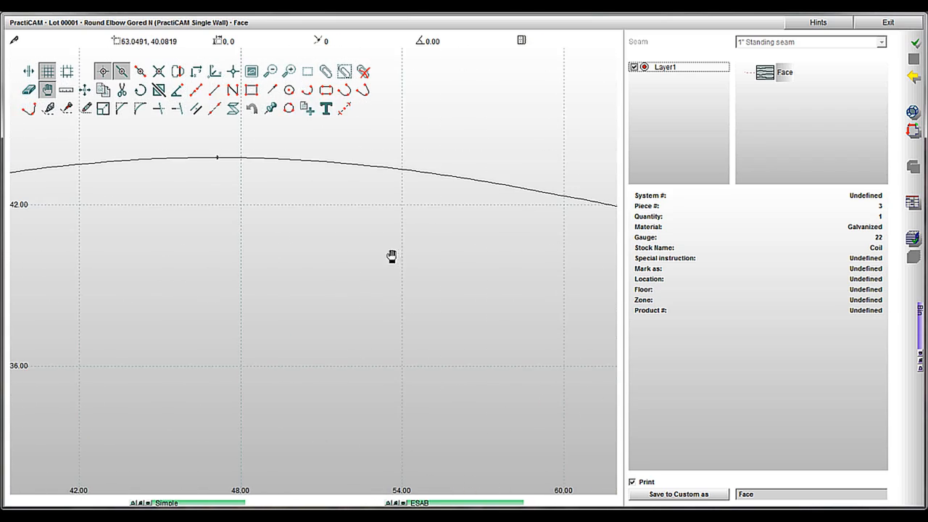
- Pan along the curved edge of the Round Elbow Gored 8 face pattern
drag(392, 256, 450, 304)
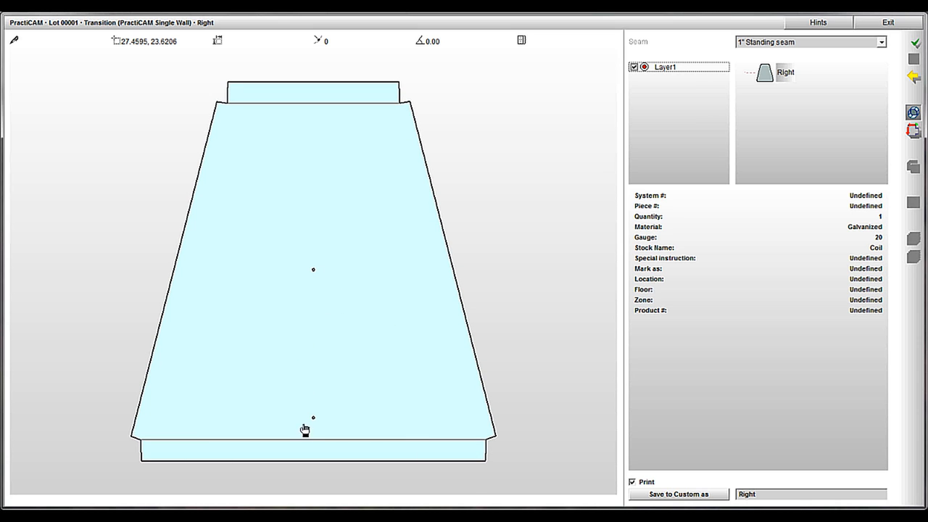
mouse_move(369, 439)
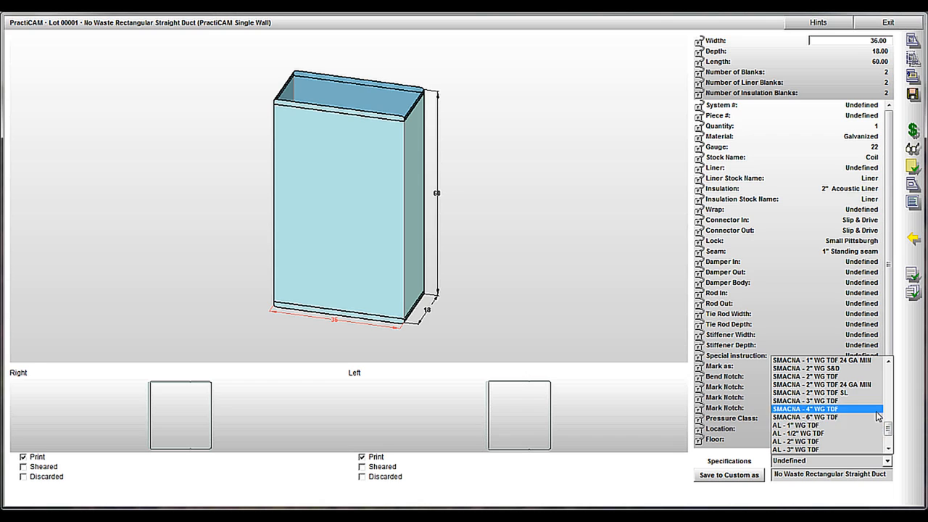
- Choose SMACNA - 4" WG TDF in the straight duct's Specifications dropdown
click(806, 409)
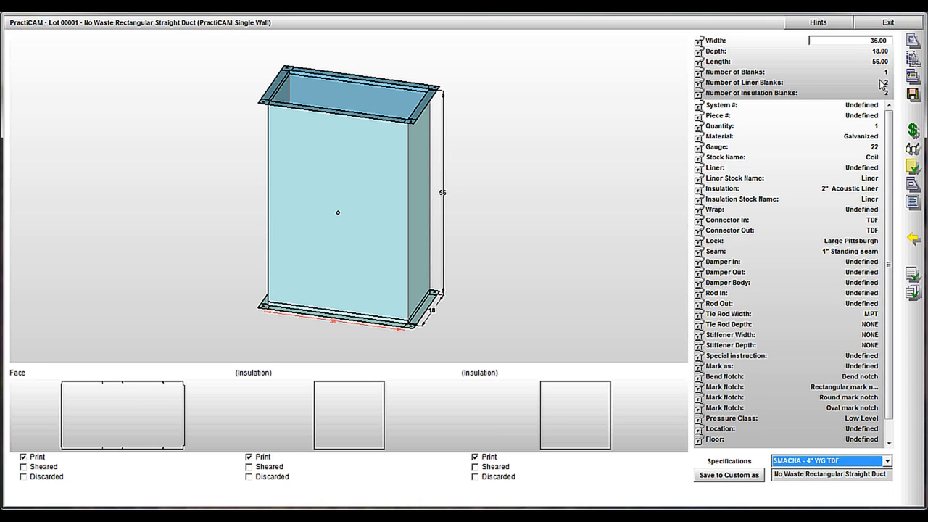
mouse_move(876, 235)
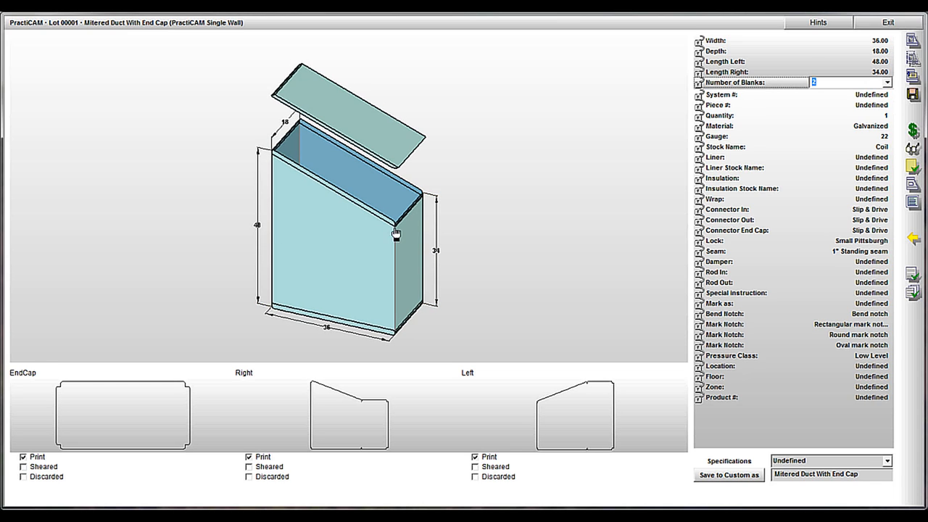
mouse_move(383, 216)
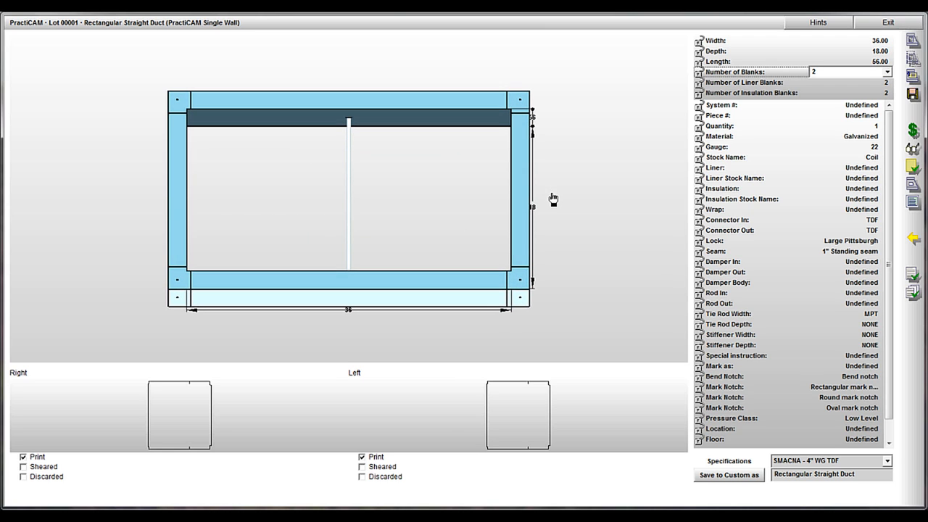
mouse_move(472, 113)
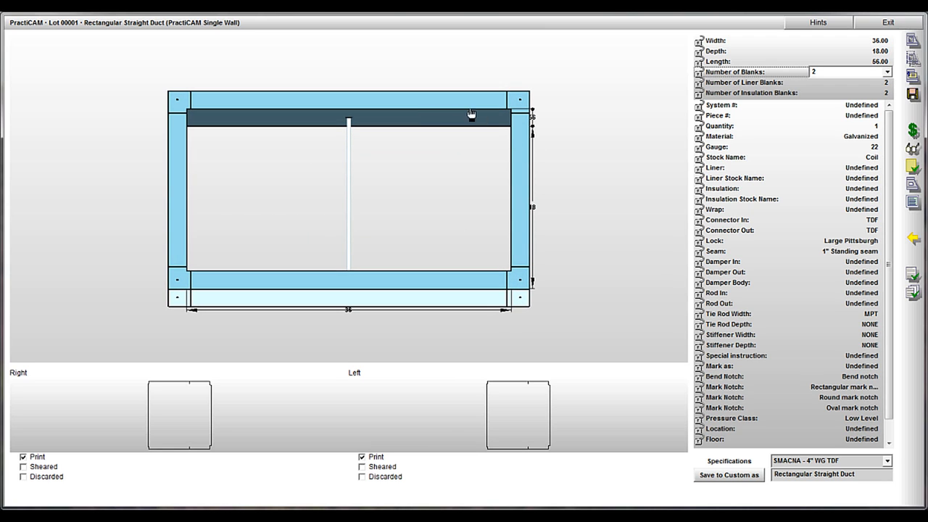
mouse_move(505, 188)
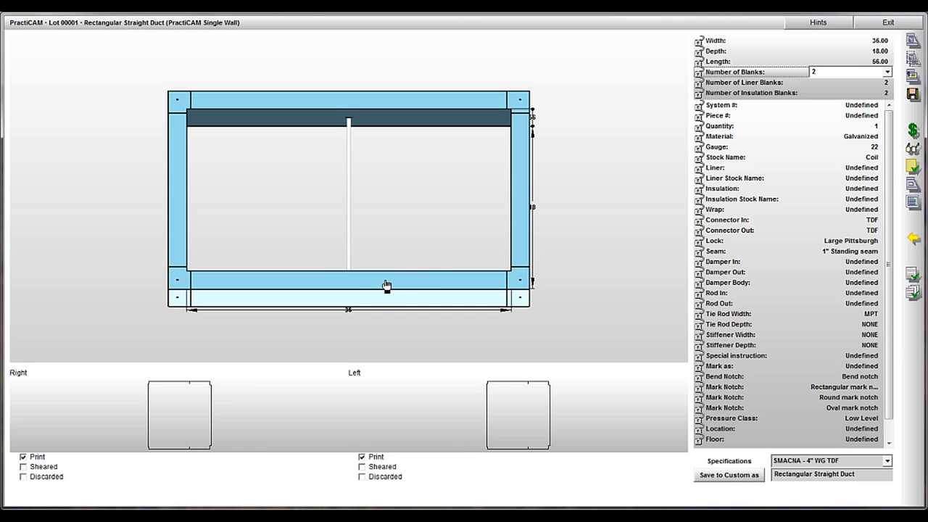
mouse_move(185, 196)
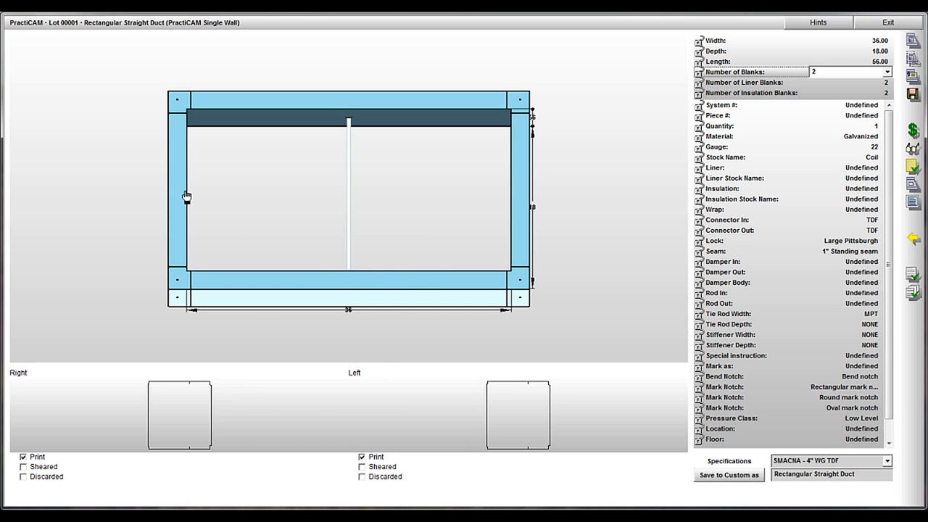
mouse_move(403, 104)
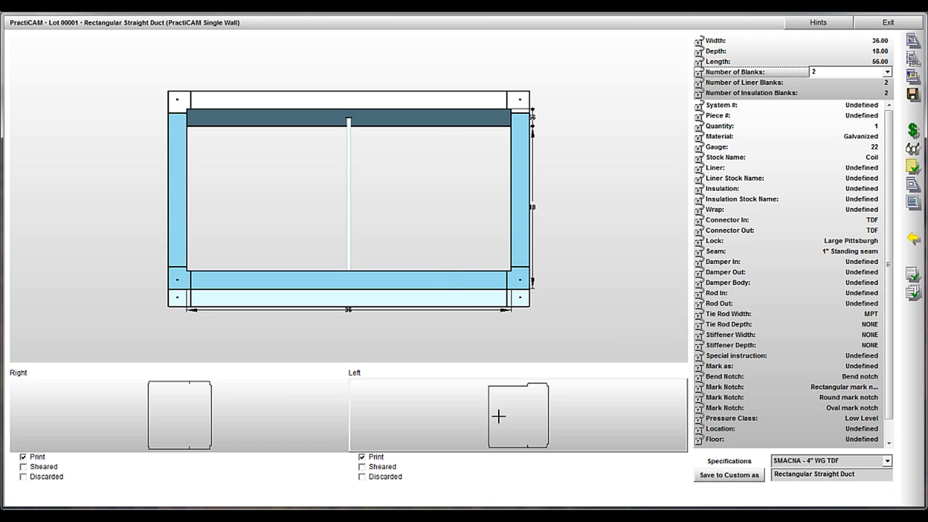
mouse_move(532, 421)
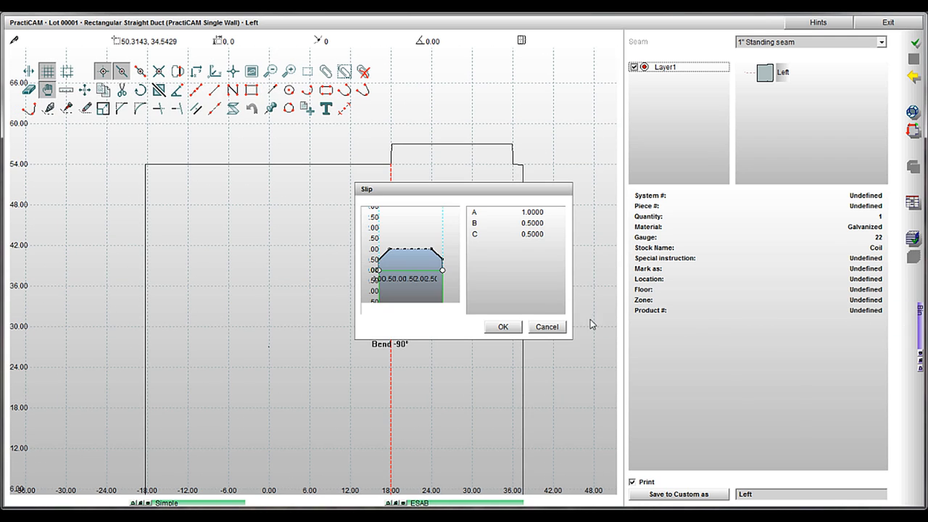
- Confirm the slip edge settings on the Left pattern and view the result in 3D
click(502, 326)
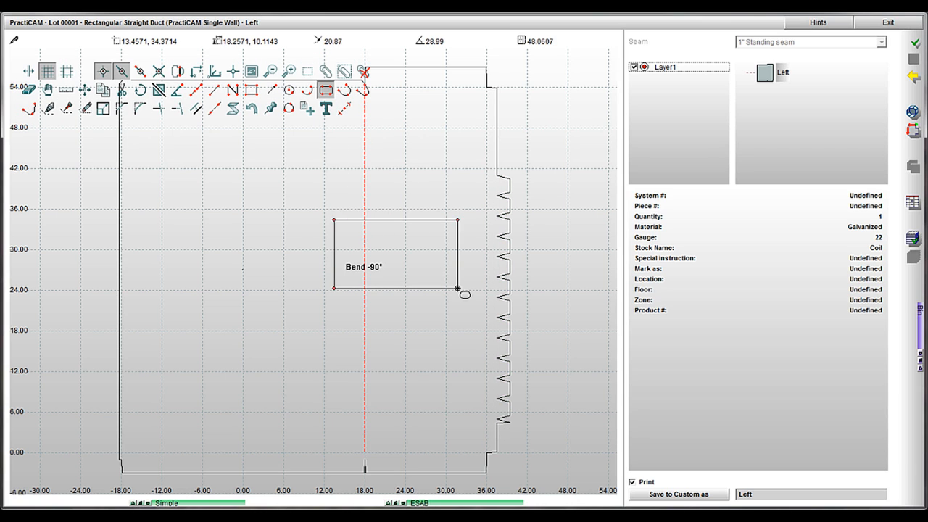
click(913, 114)
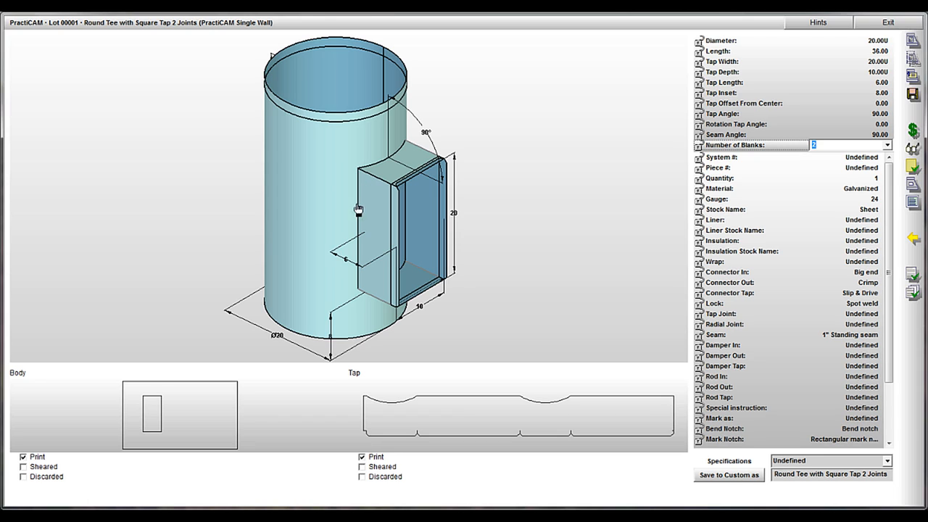
mouse_move(658, 287)
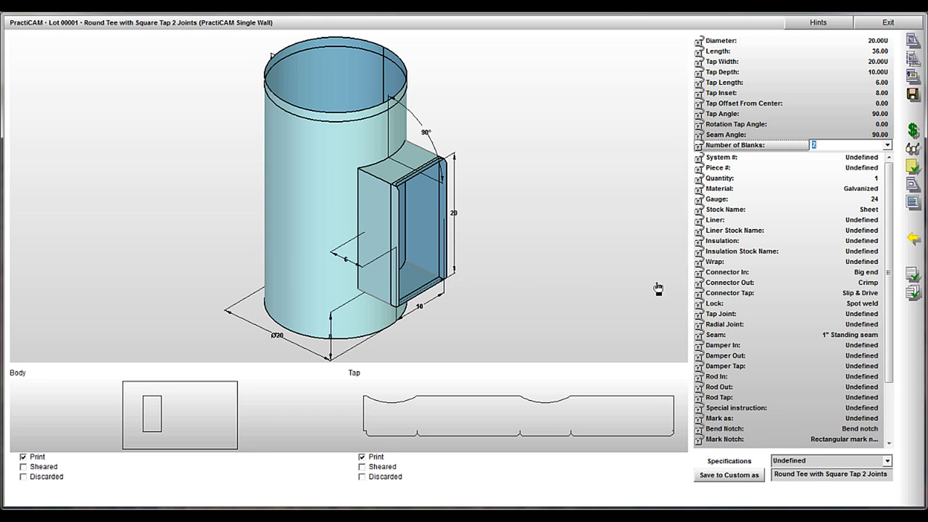
- Give the tap a 1" FI connector, Side Flange tap joint and Dove Tail radial joint, then view the Tap pattern folded
click(877, 292)
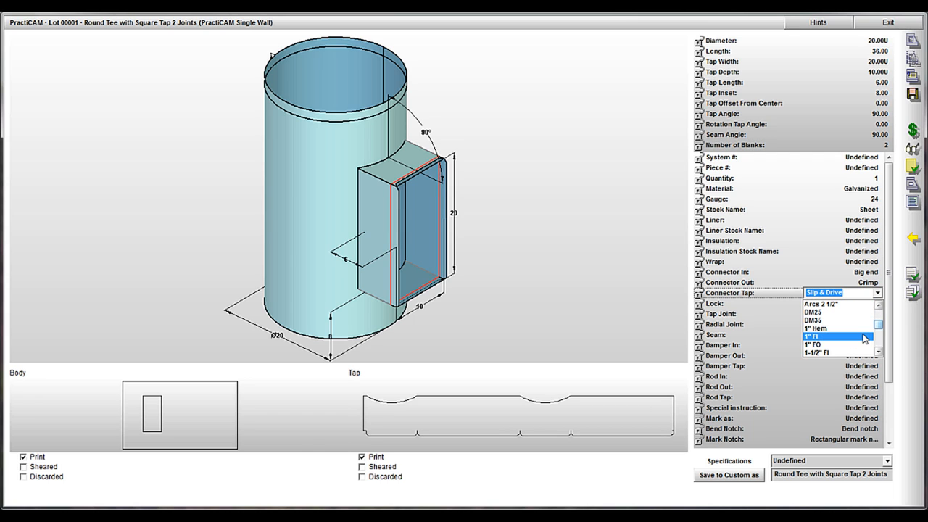
click(817, 336)
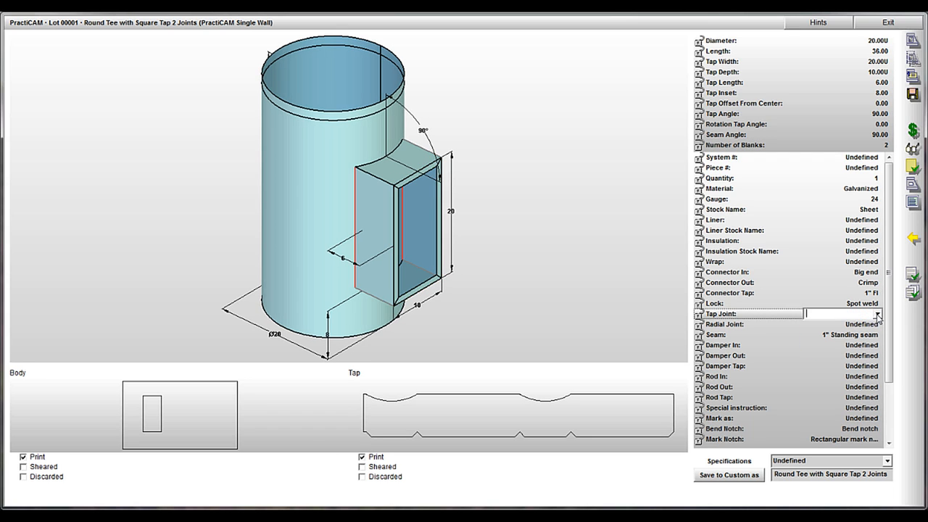
click(879, 313)
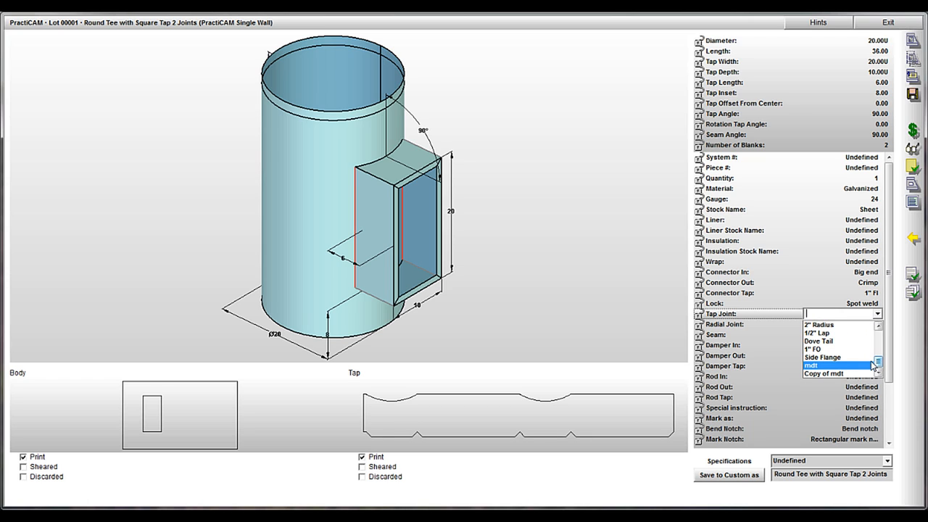
click(822, 356)
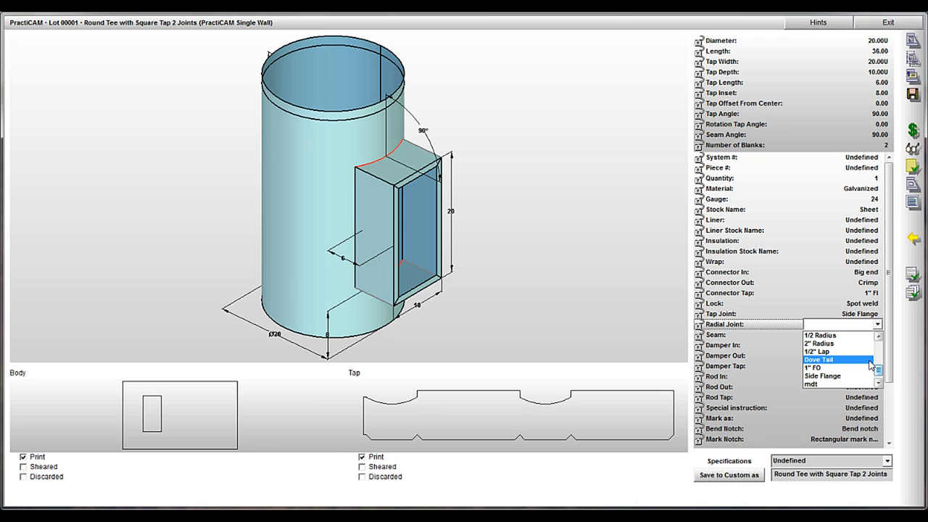
click(819, 359)
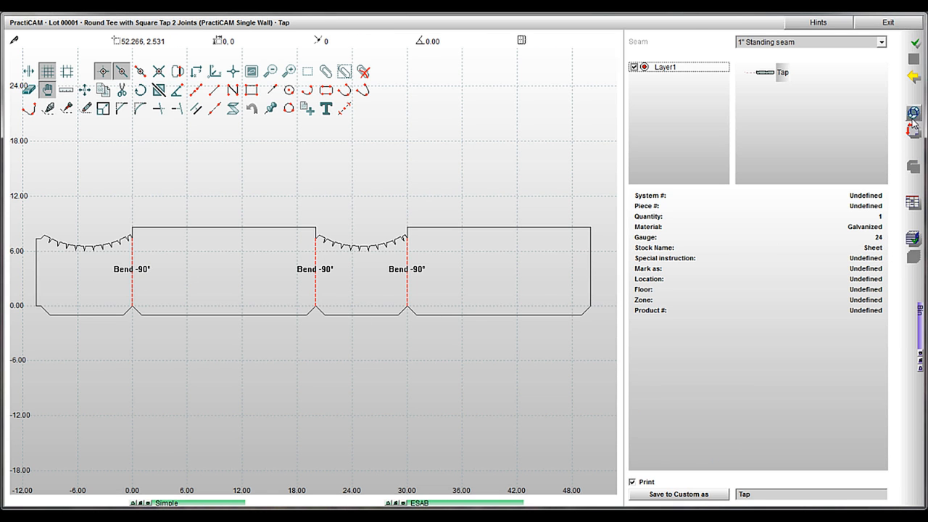
click(913, 113)
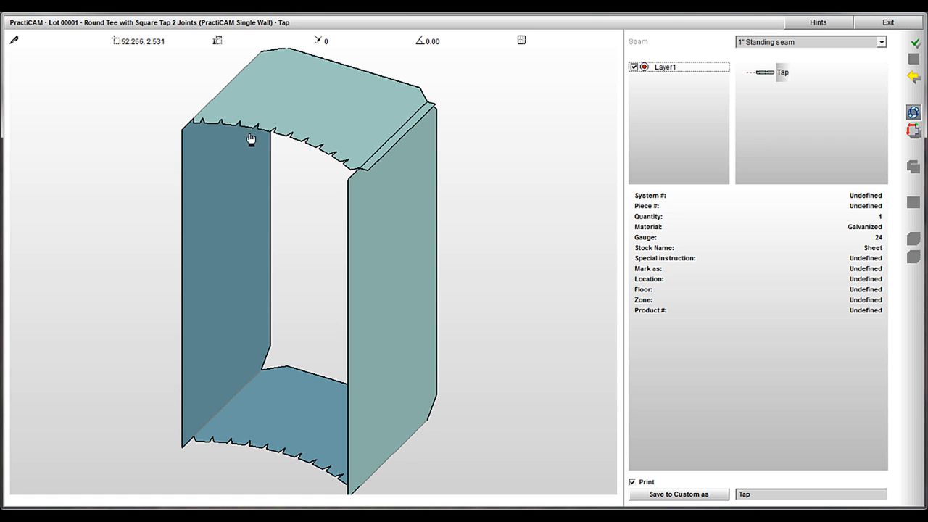
mouse_move(325, 171)
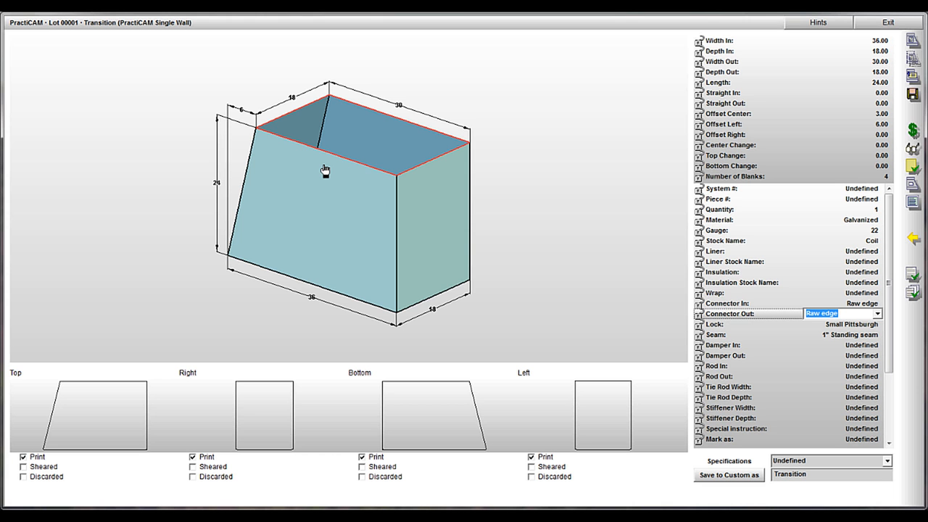
mouse_move(893, 103)
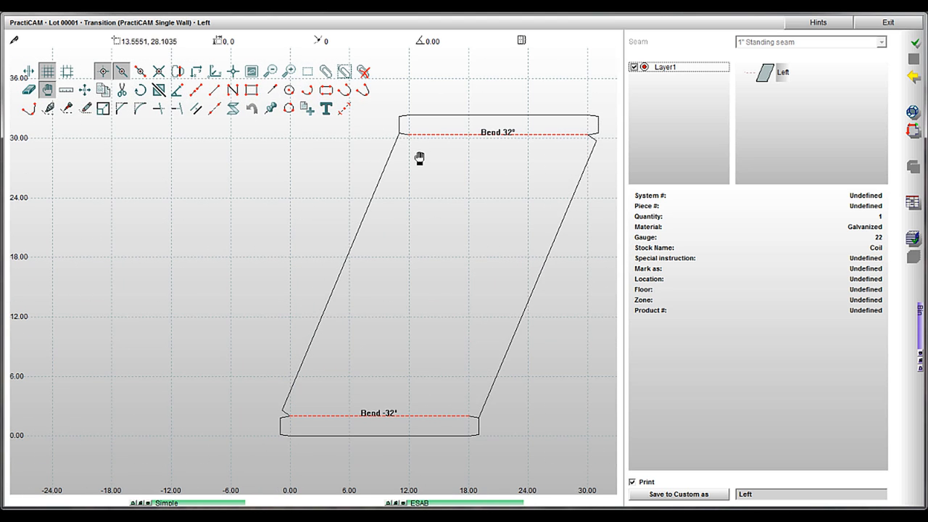
mouse_move(343, 435)
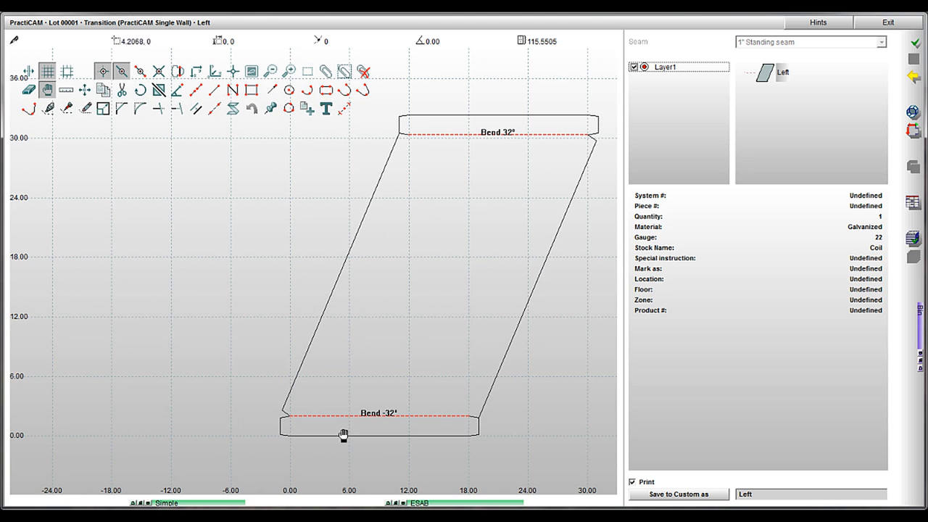
mouse_move(500, 425)
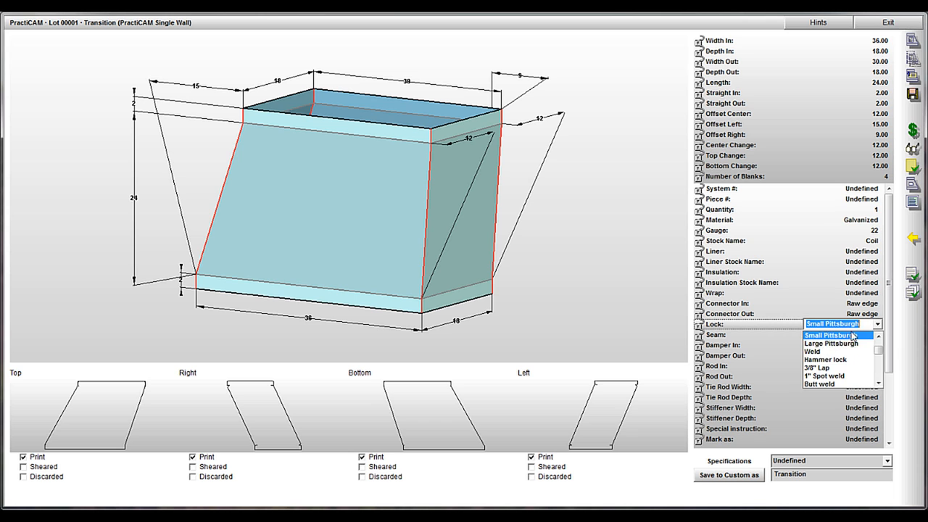
- Choose the lock type for the transition's seam from the Lock dropdown
click(833, 334)
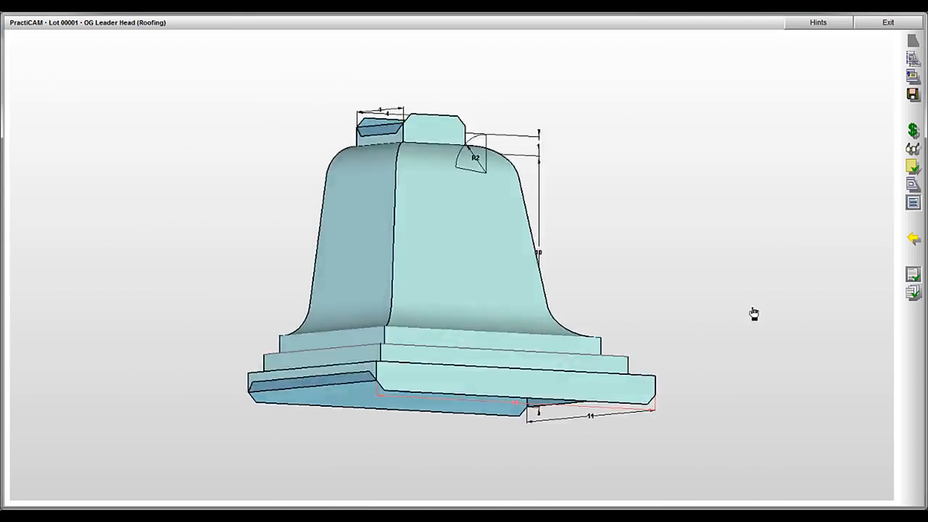
- Orbit the OG Leader Head, then orbit the Square-to-Round Elbow from another side
drag(754, 314, 728, 324)
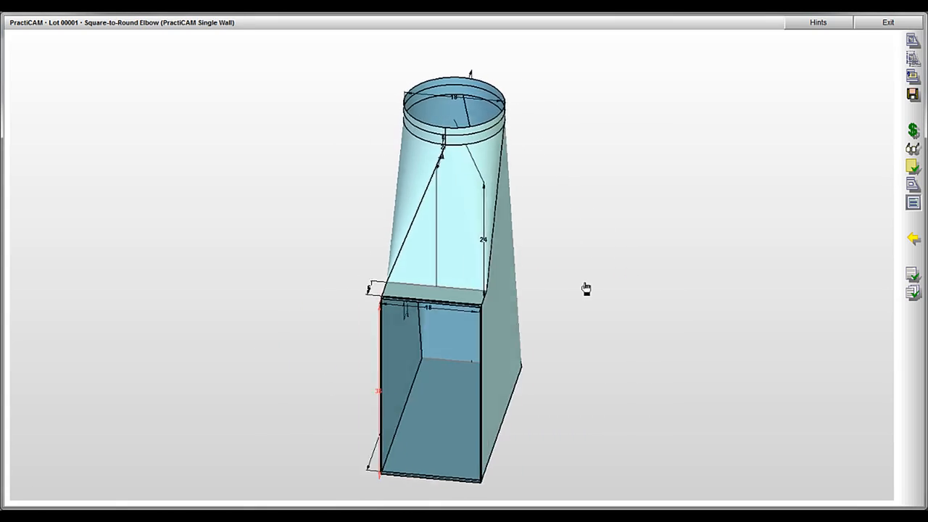
drag(586, 288, 539, 197)
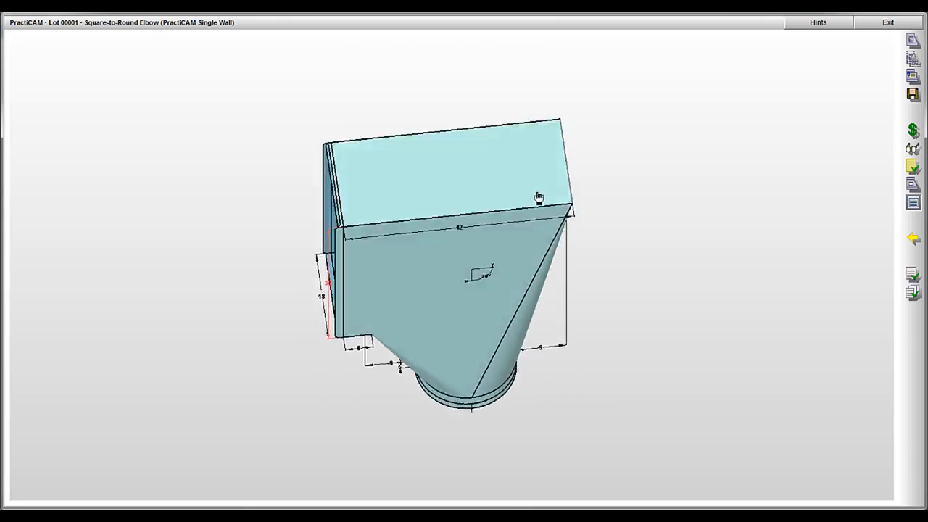